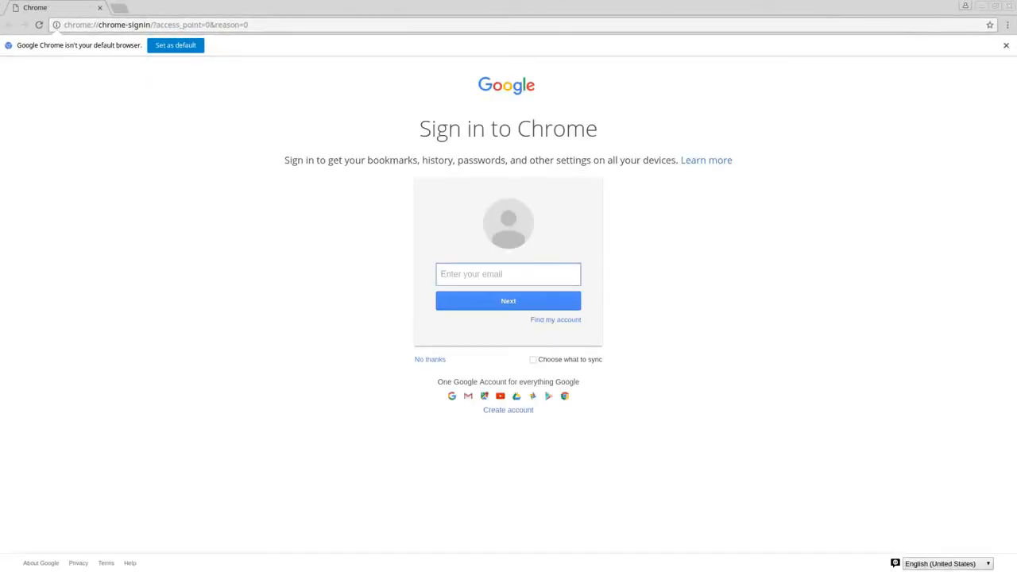
Skip Chrome sign-in so the local Logic Invoice 'My Company' home page shows.
left_click(151, 25)
type("logic-invoice.local.test/index.php?load=common/home")
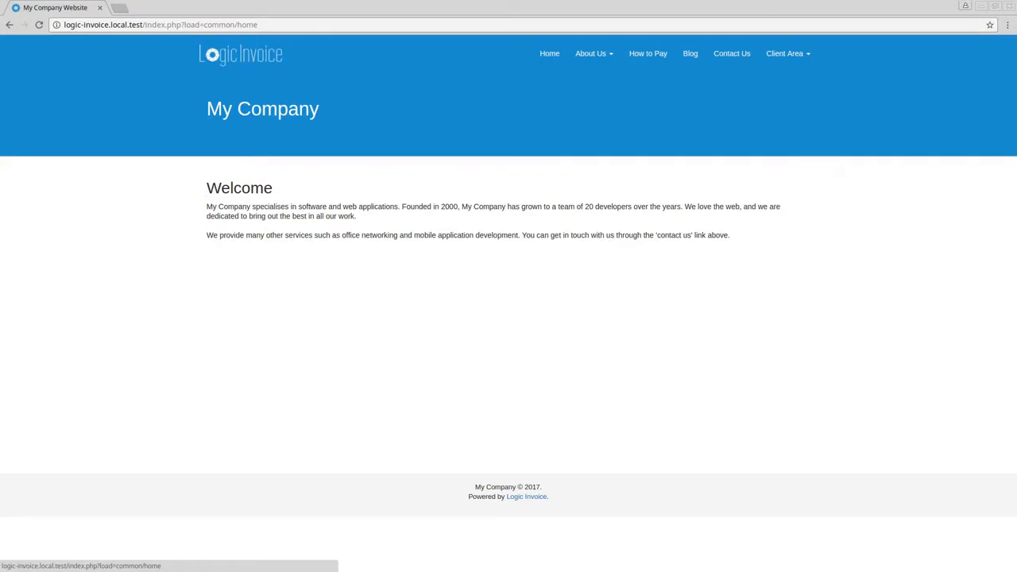
double_click(262, 108)
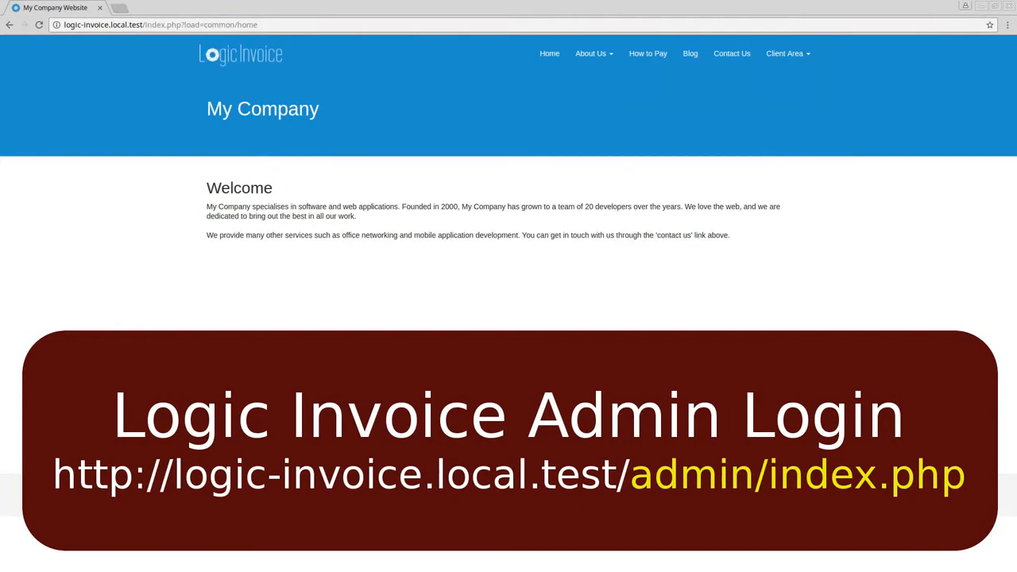
left_click(159, 25)
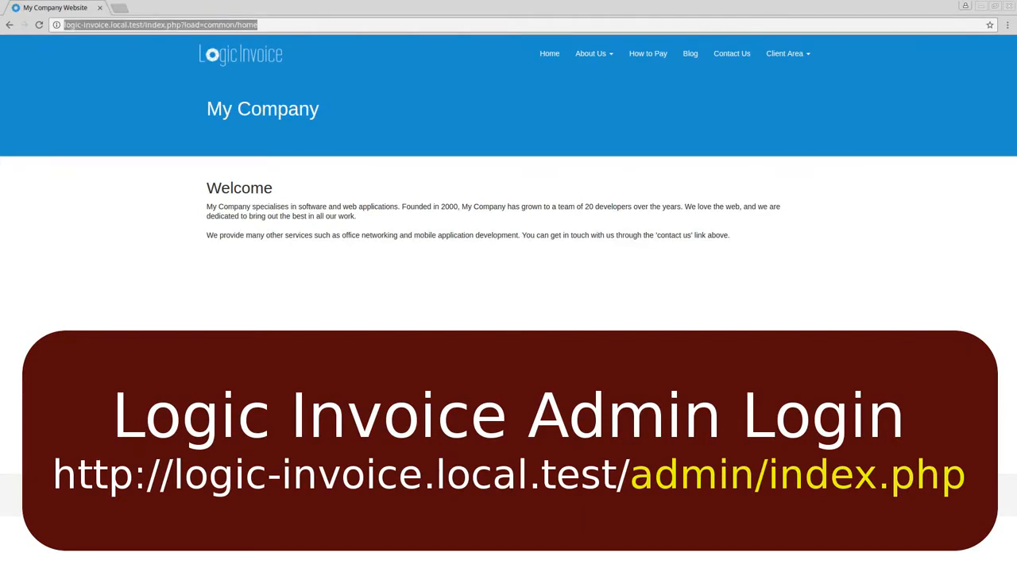
type("http://logic-invoice.local.test/admin/index.php")
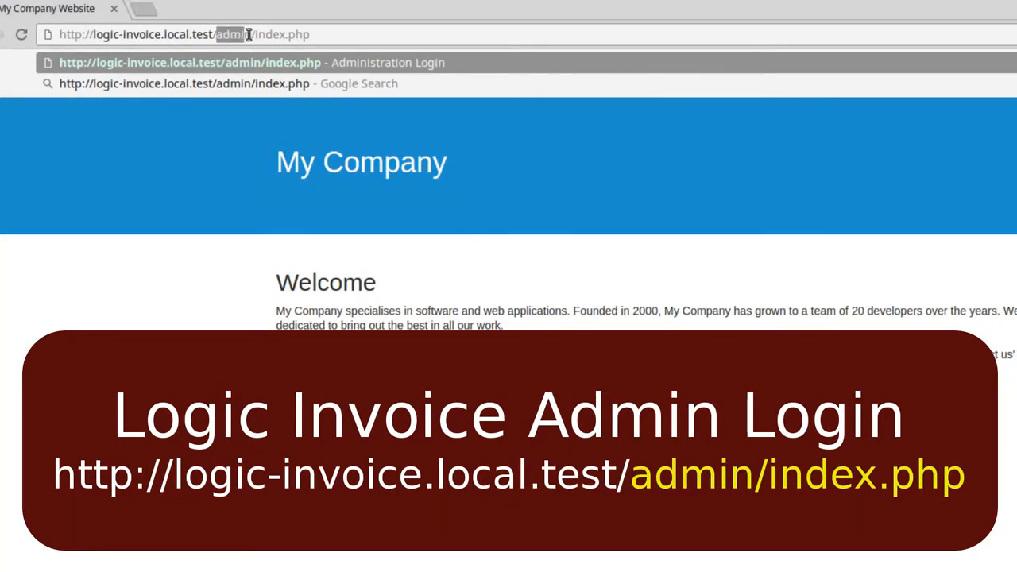
left_click(310, 35)
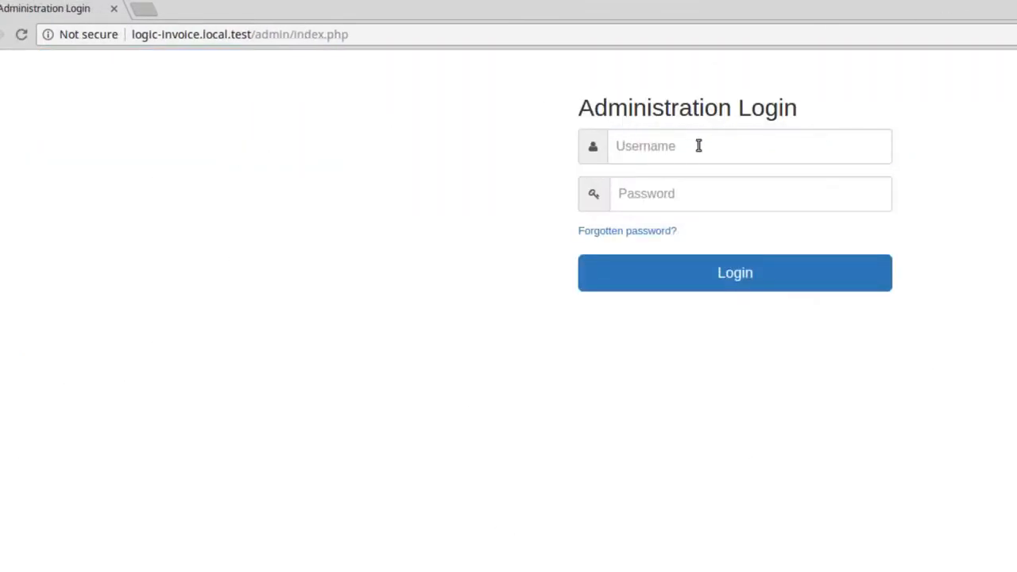
Log in to the admin area as user admin and reach the Dashboard.
type("a")
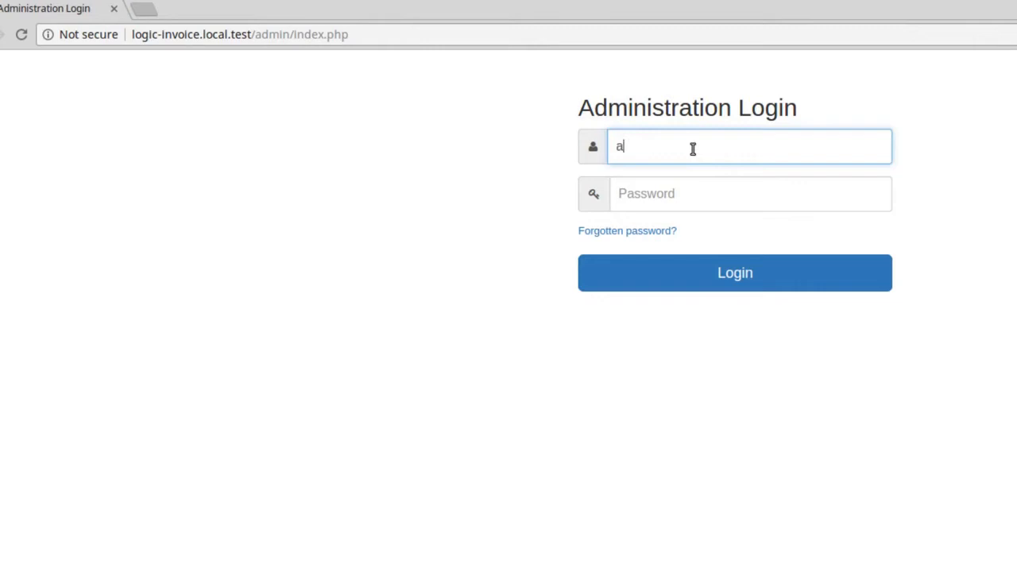
type("dmin")
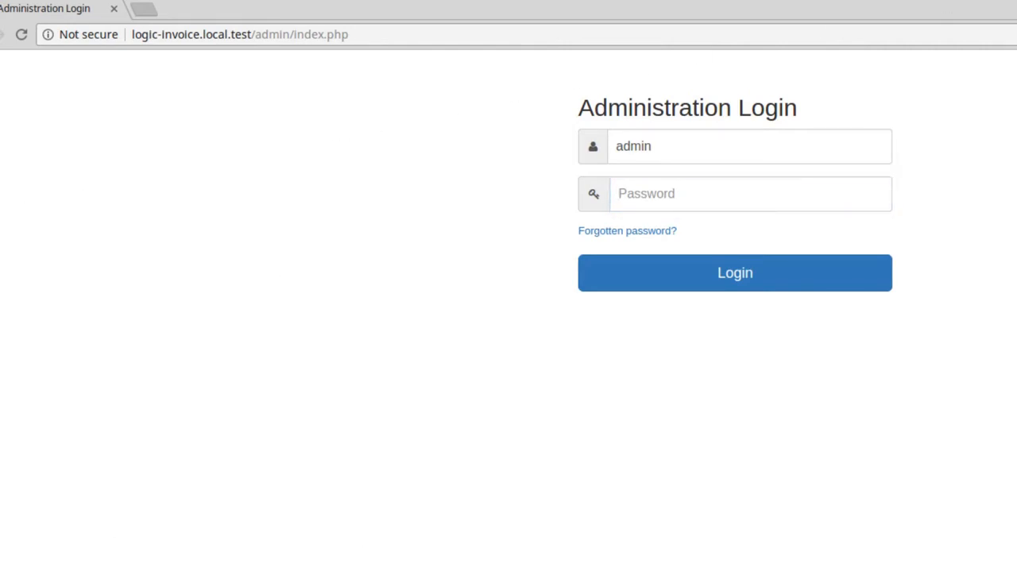
left_click(734, 194)
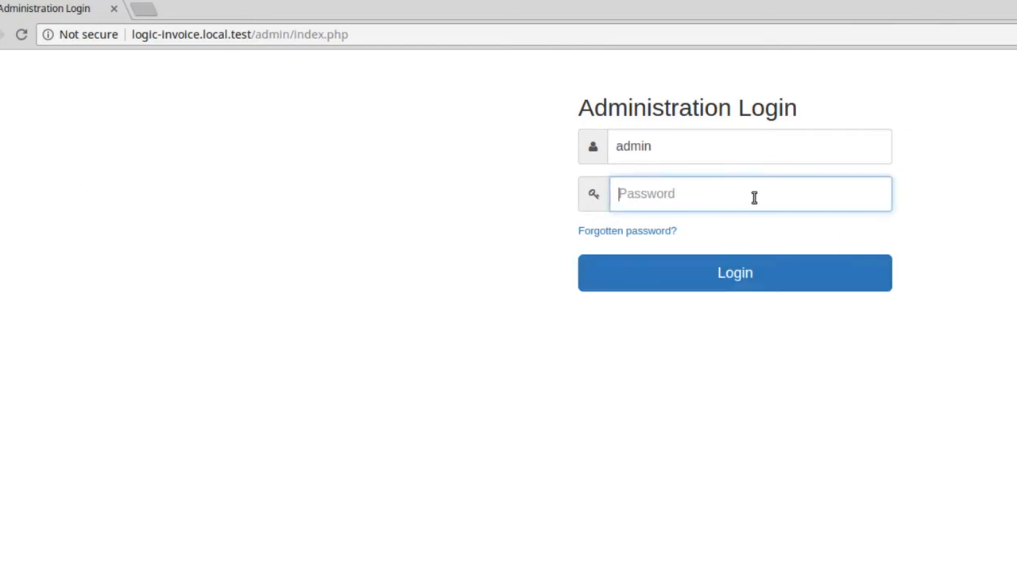
left_click(735, 274)
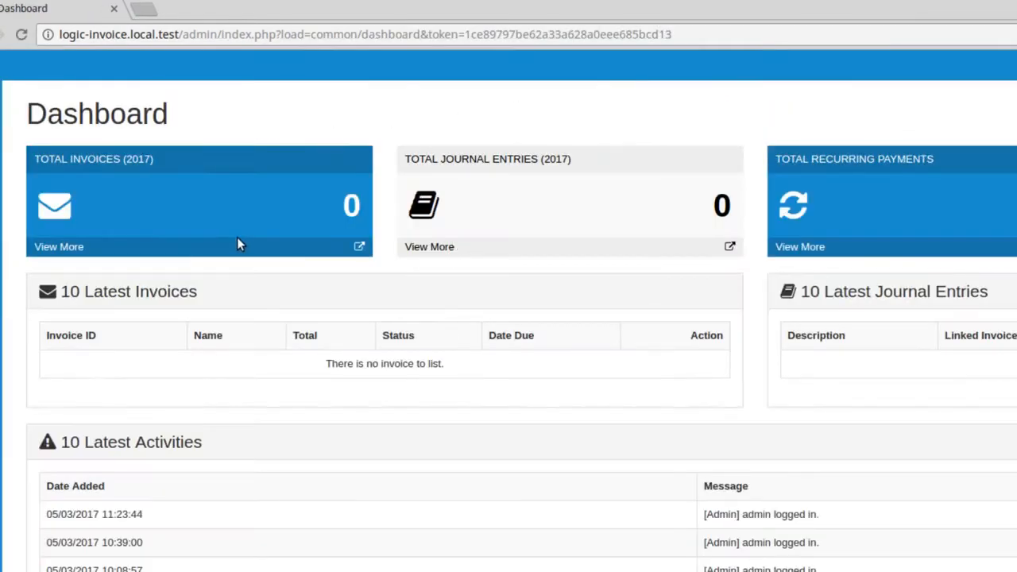
mouse_move(290, 194)
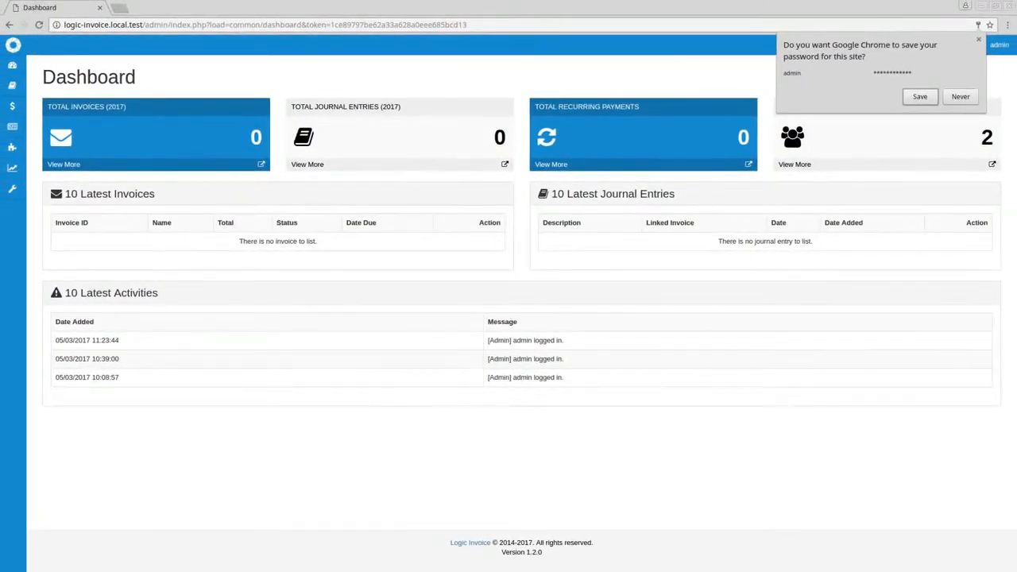
Dismiss Chrome's save-password bubble before reaching the Customers list.
left_click(919, 97)
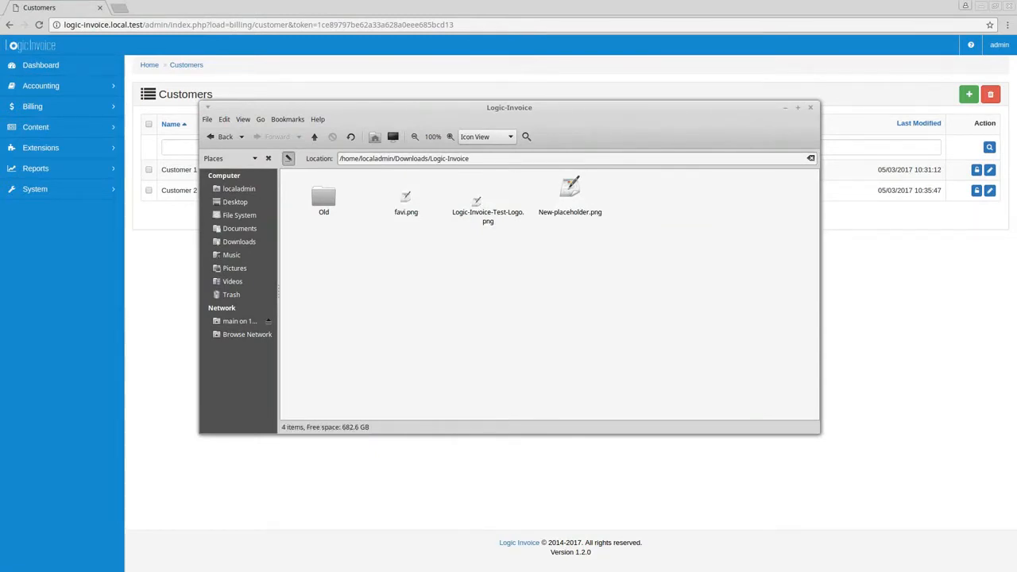
Preview Logic-Invoice-Test-Logo.png in the file manager, then expand the admin System section.
left_click(487, 199)
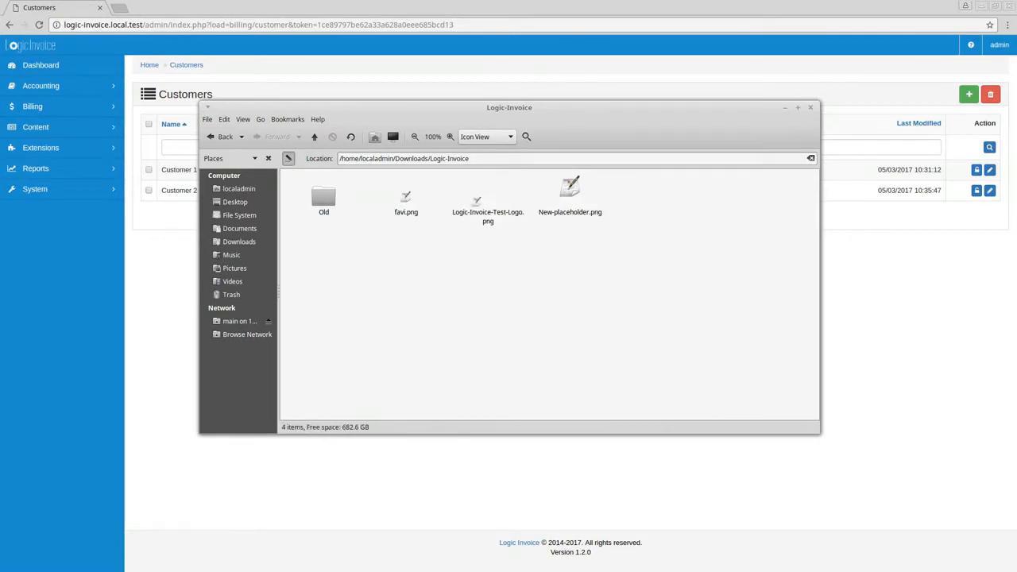
double_click(487, 199)
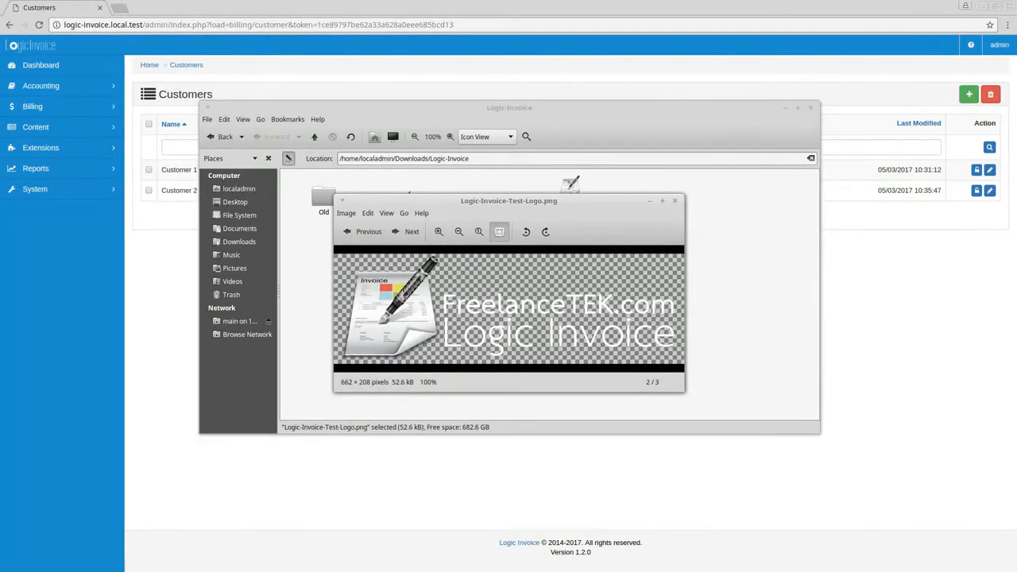
left_click(674, 200)
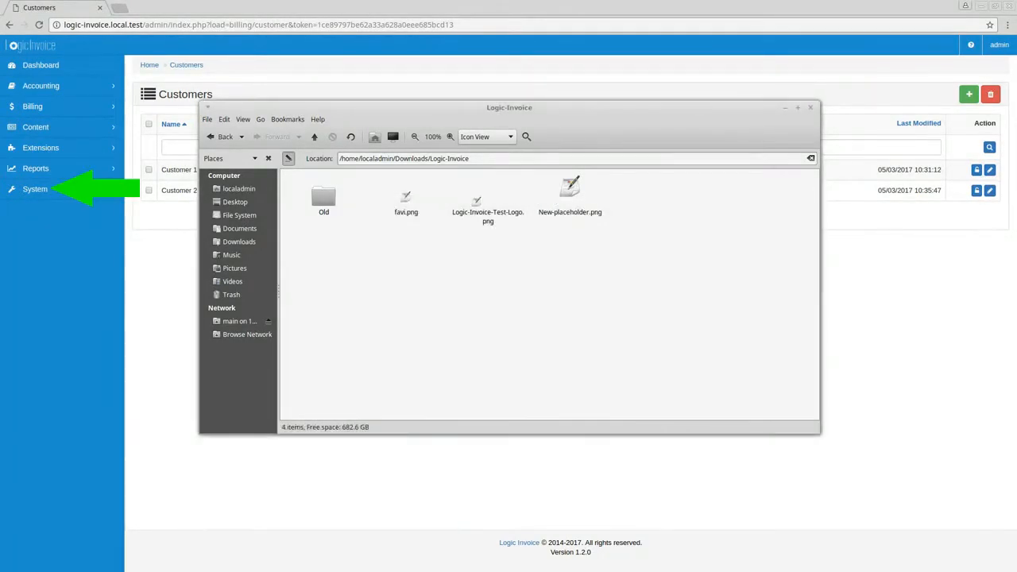
left_click(811, 108)
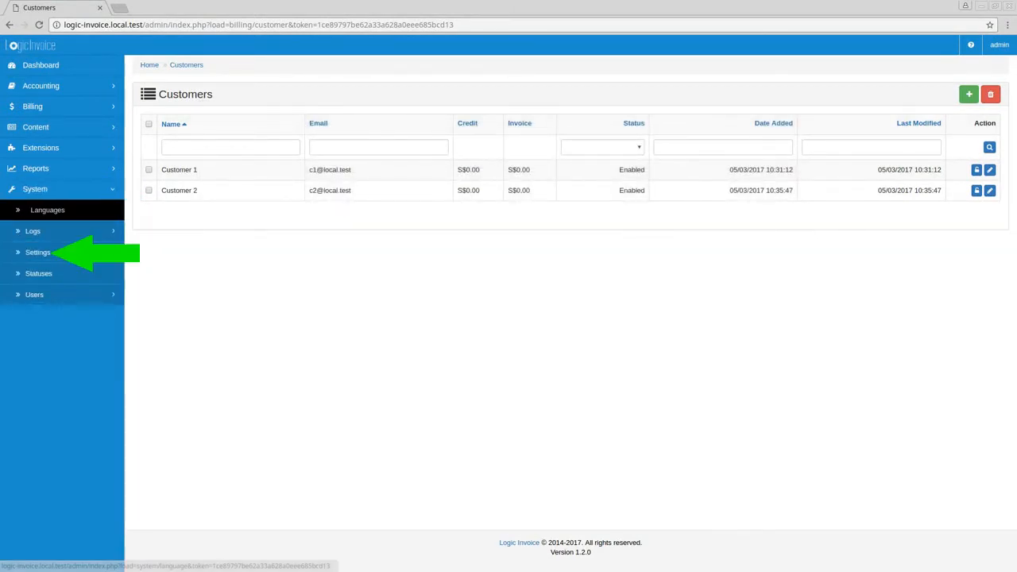
Reach the Website settings and bring up the Image Manager for the logo.
left_click(39, 251)
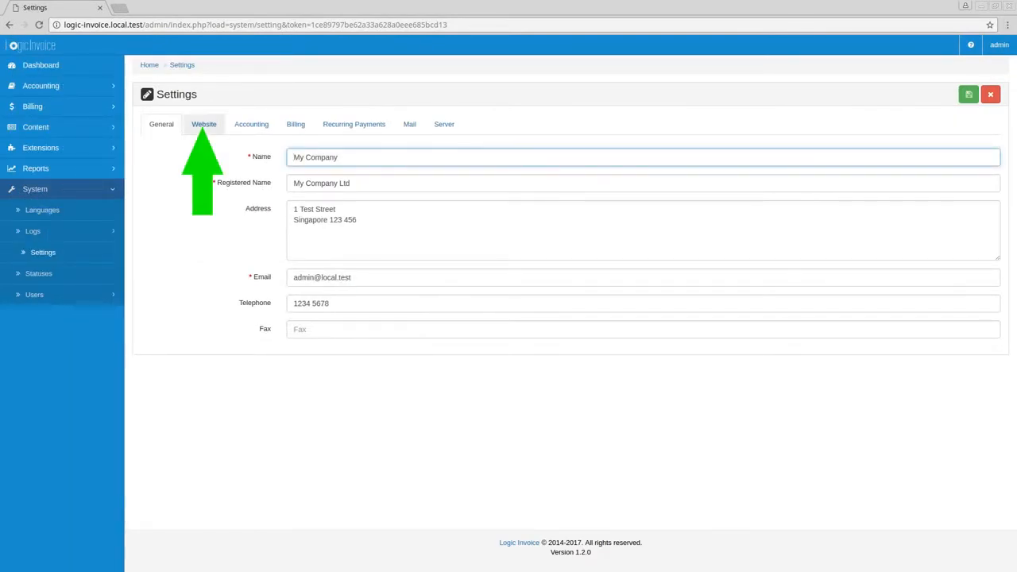
left_click(204, 124)
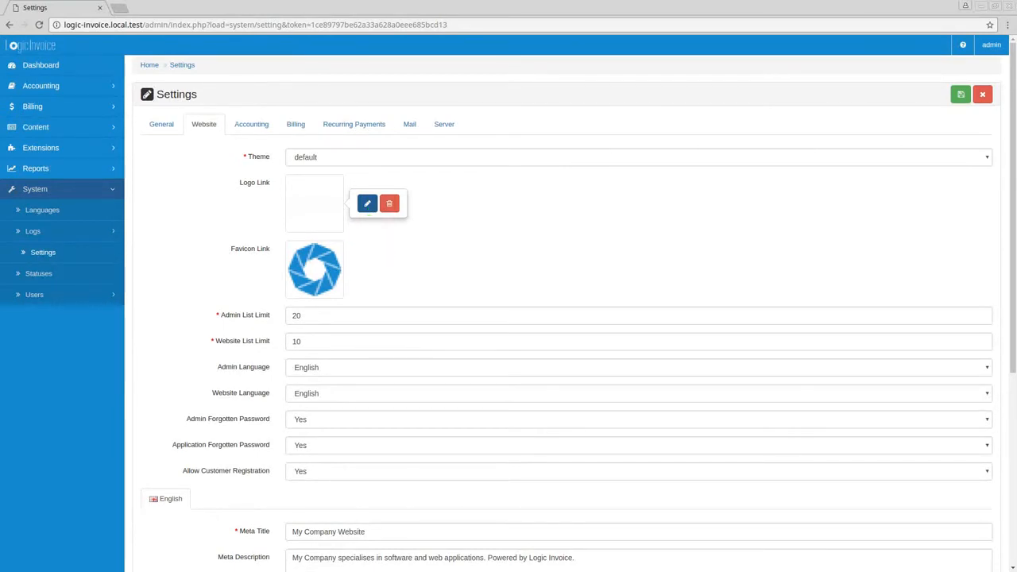
left_click(366, 204)
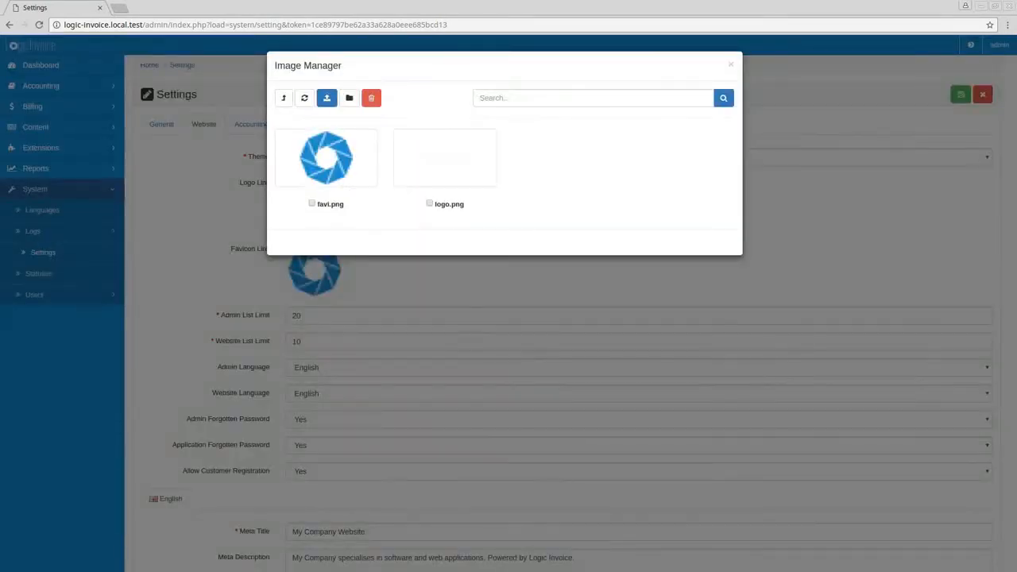
mouse_move(328, 98)
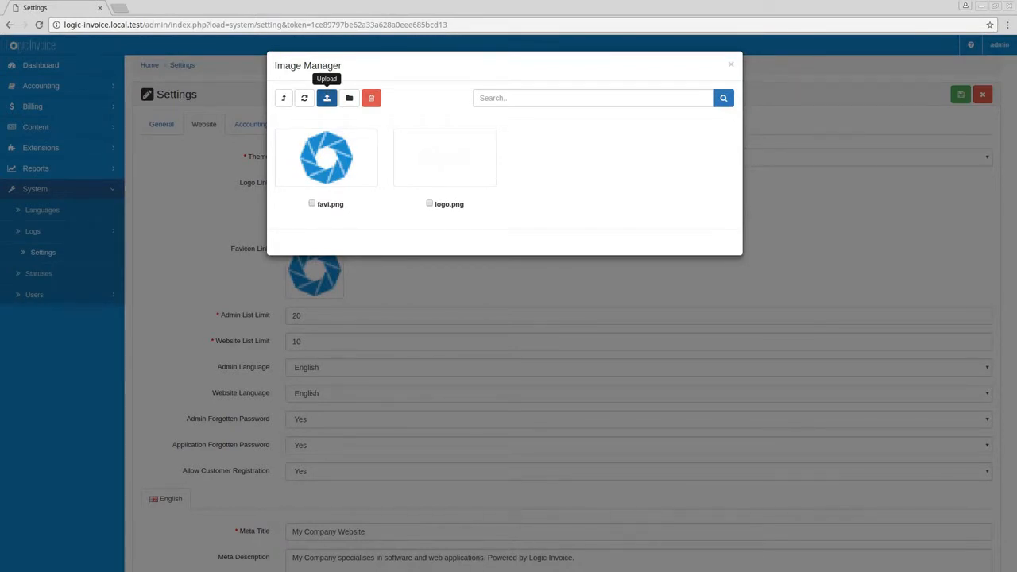
mouse_move(328, 99)
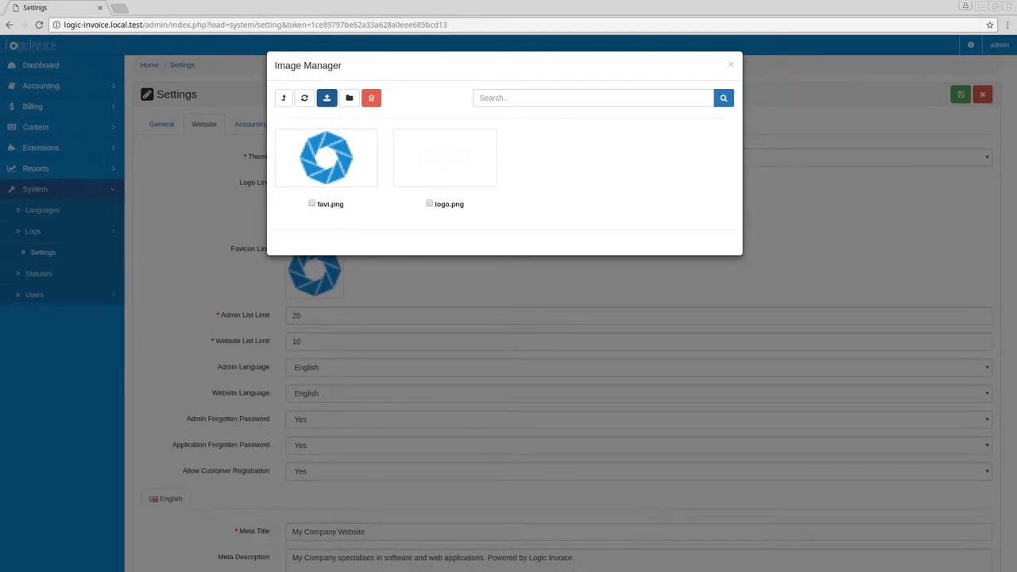
Upload Logic-Invoice-Test-Logo.png from Downloads/Logic-Invoice and set it as the site logo.
left_click(327, 98)
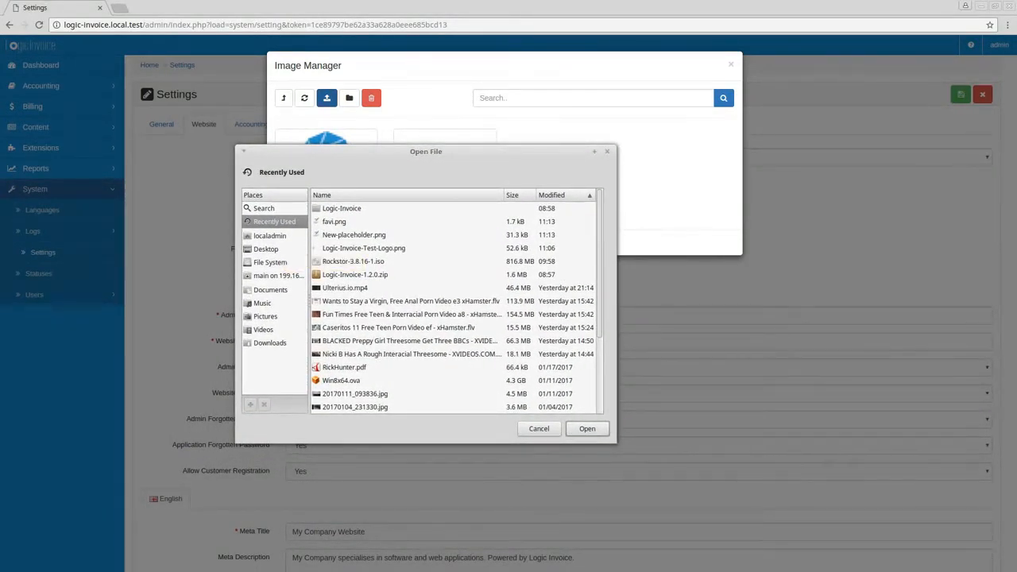
left_click(270, 343)
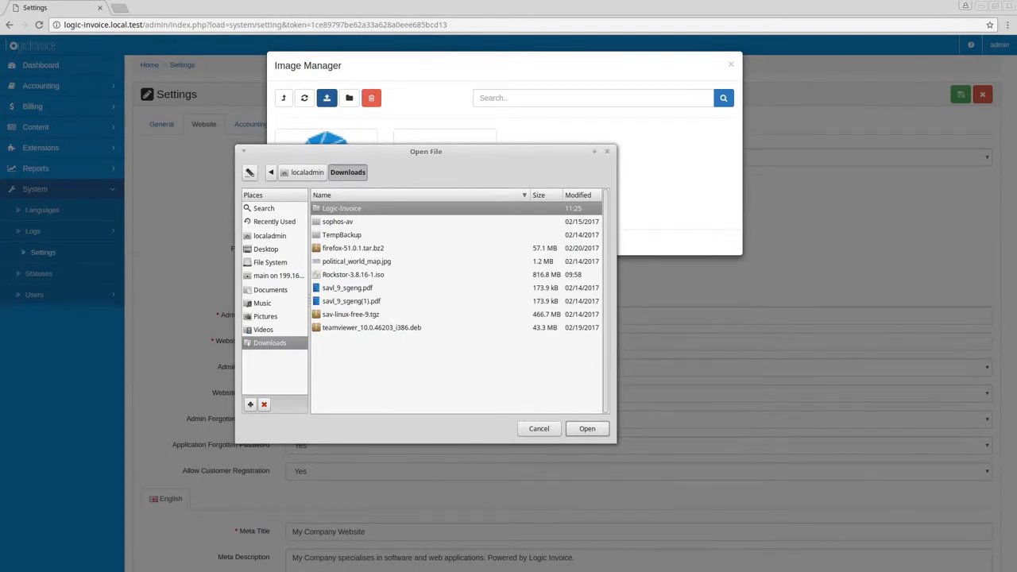
double_click(340, 208)
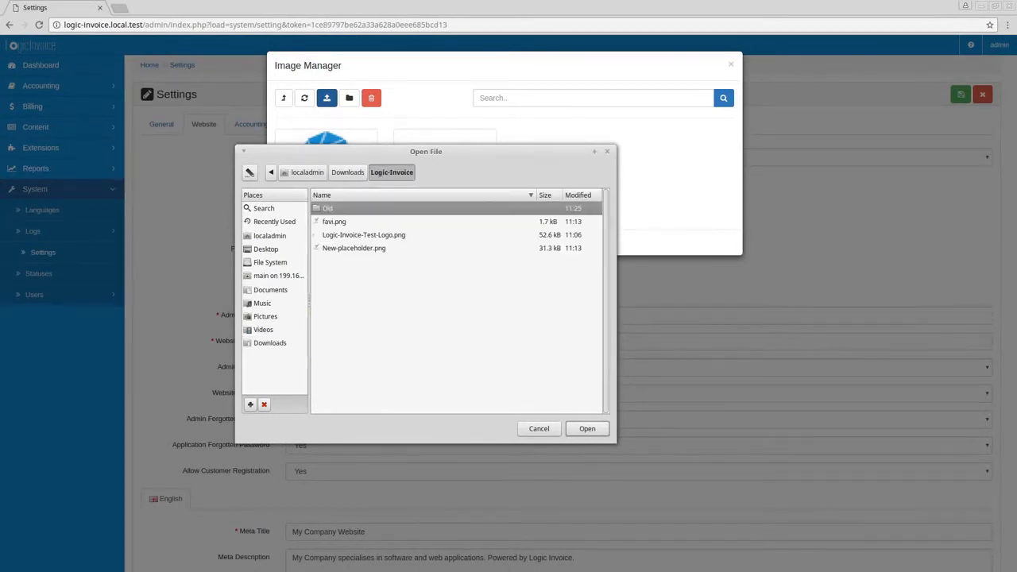
left_click(362, 235)
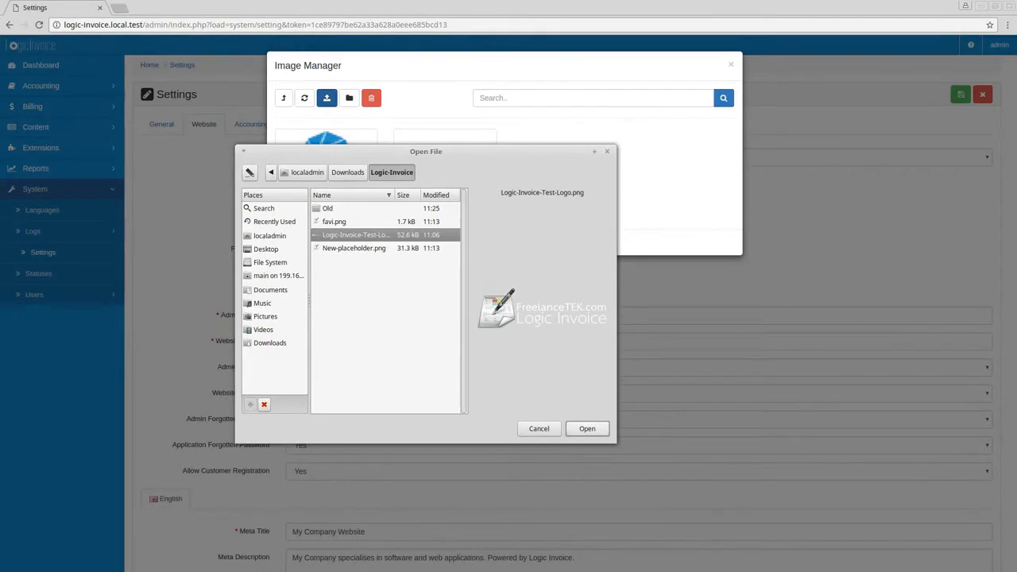
left_click(587, 429)
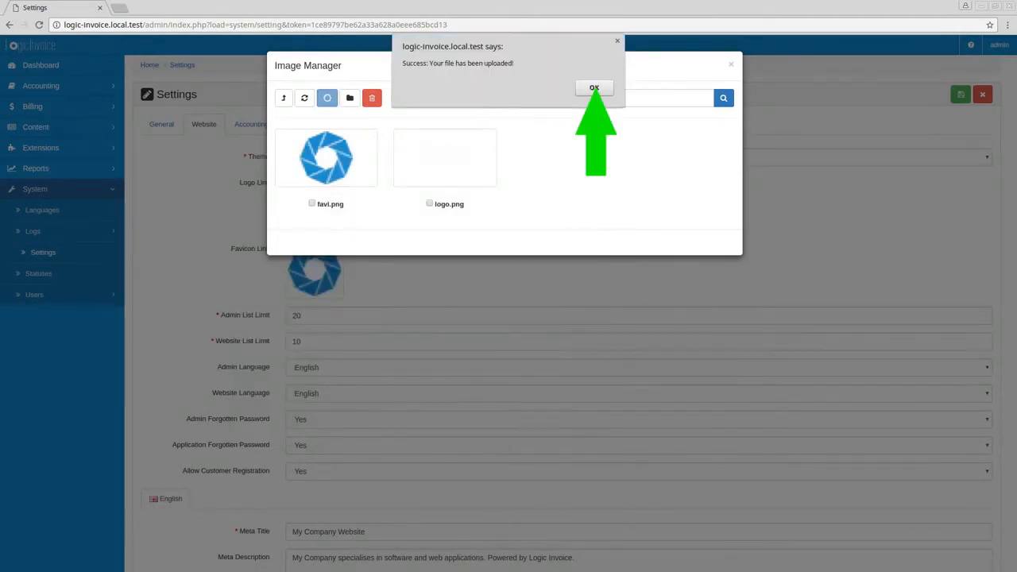
left_click(595, 87)
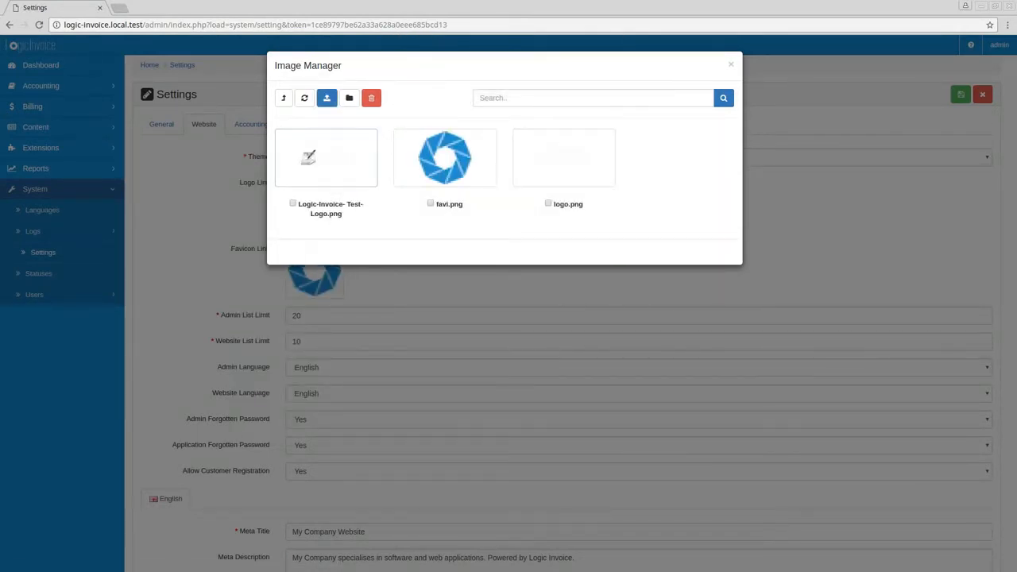
left_click(293, 204)
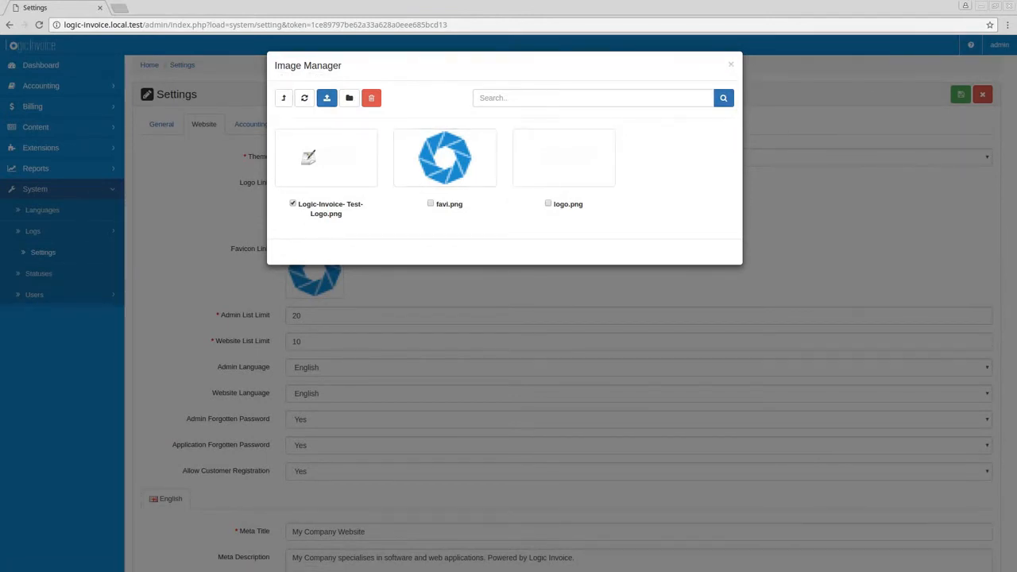
left_click(731, 64)
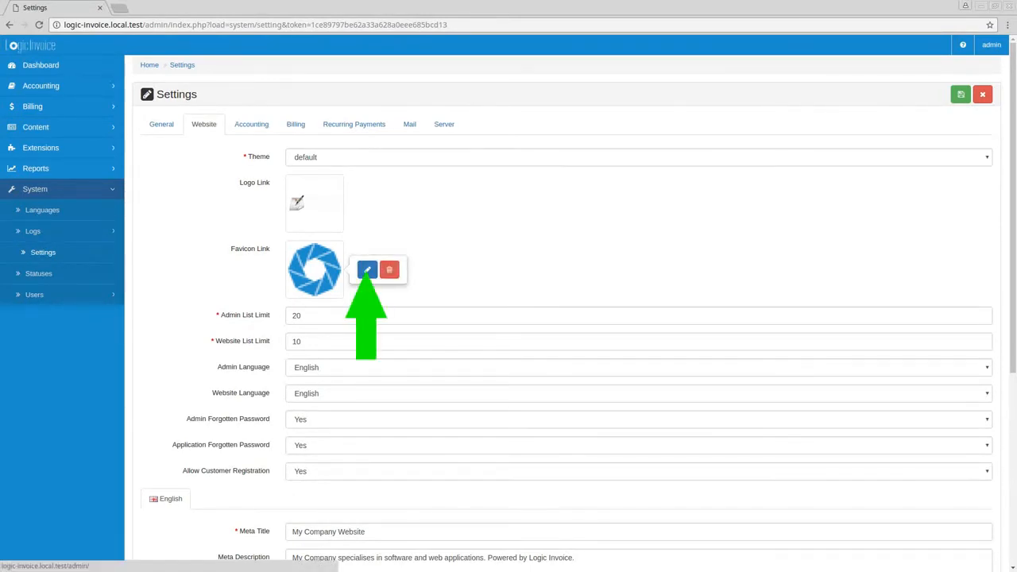
Upload New-placeholder.png to the image library and set it as the favicon.
left_click(367, 270)
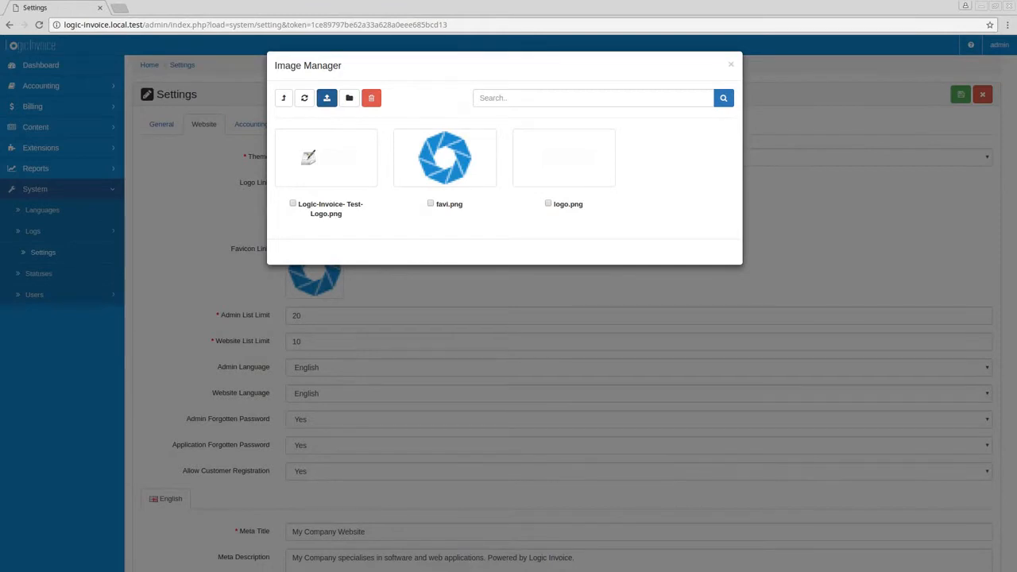
left_click(327, 99)
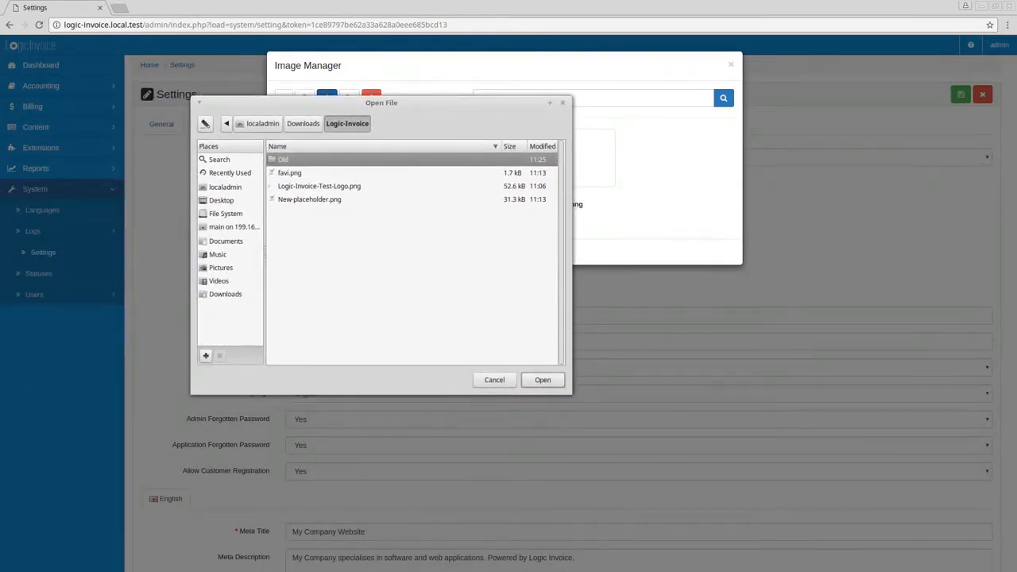
left_click(308, 198)
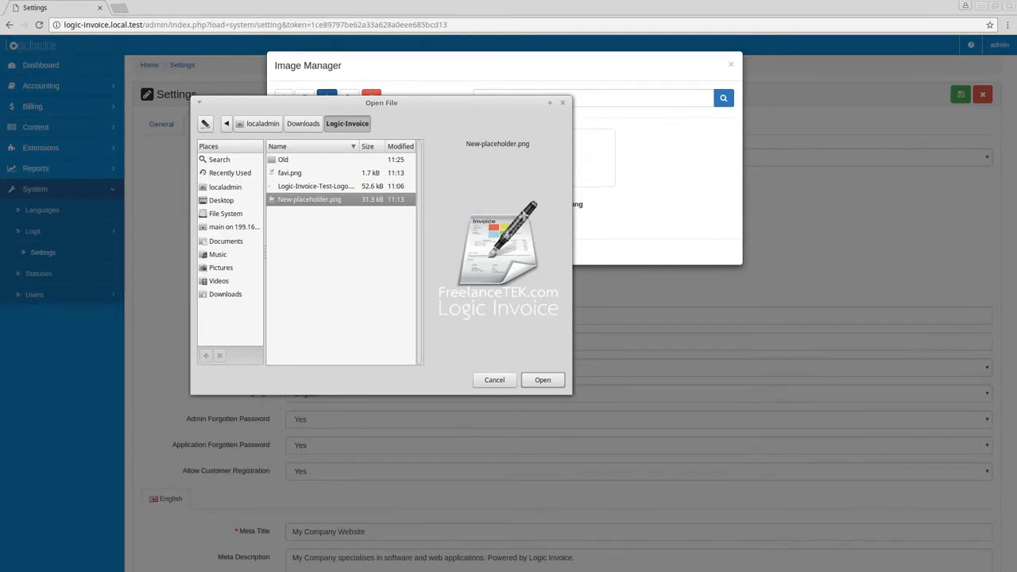
left_click(543, 380)
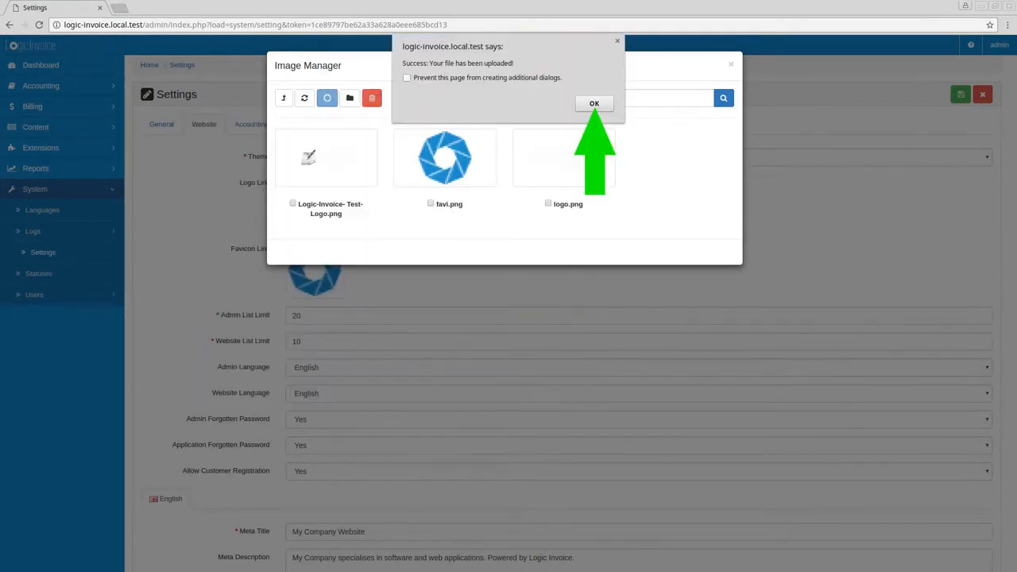
left_click(594, 104)
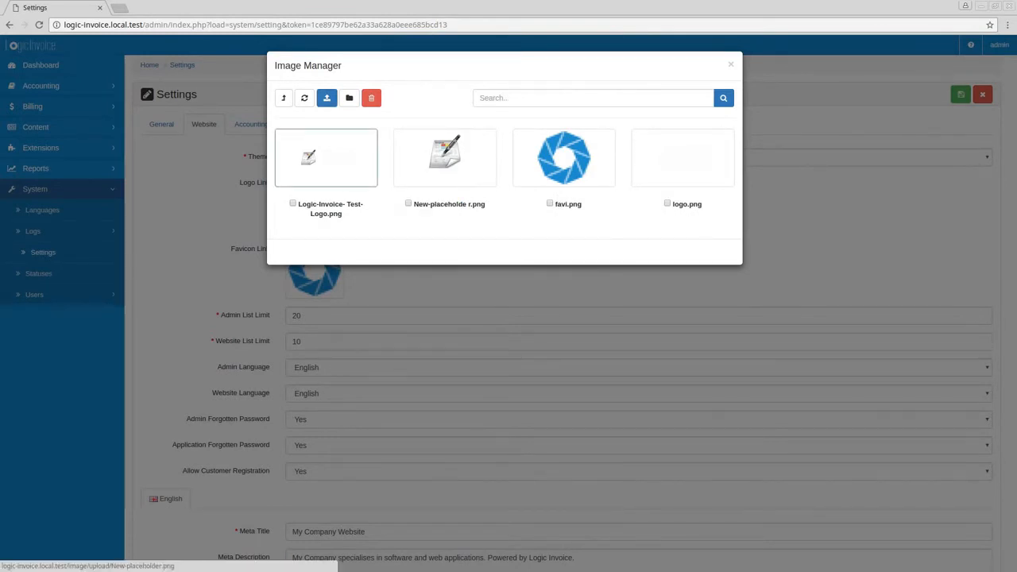
left_click(731, 64)
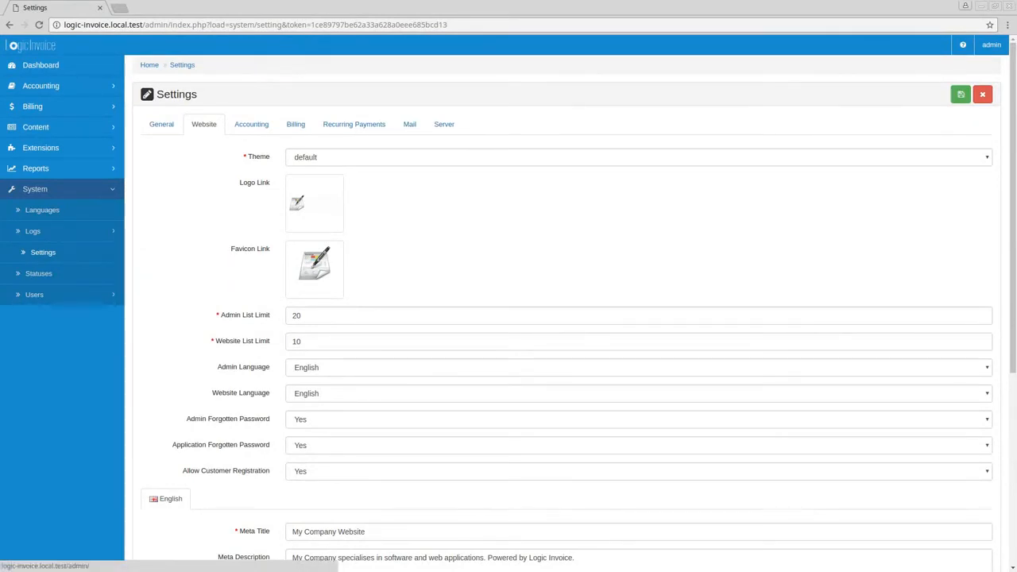
Replace the Meta Title with 'FreelanceTEK.com Tutorial Logic Invoice' and copy it.
scroll("down", 3)
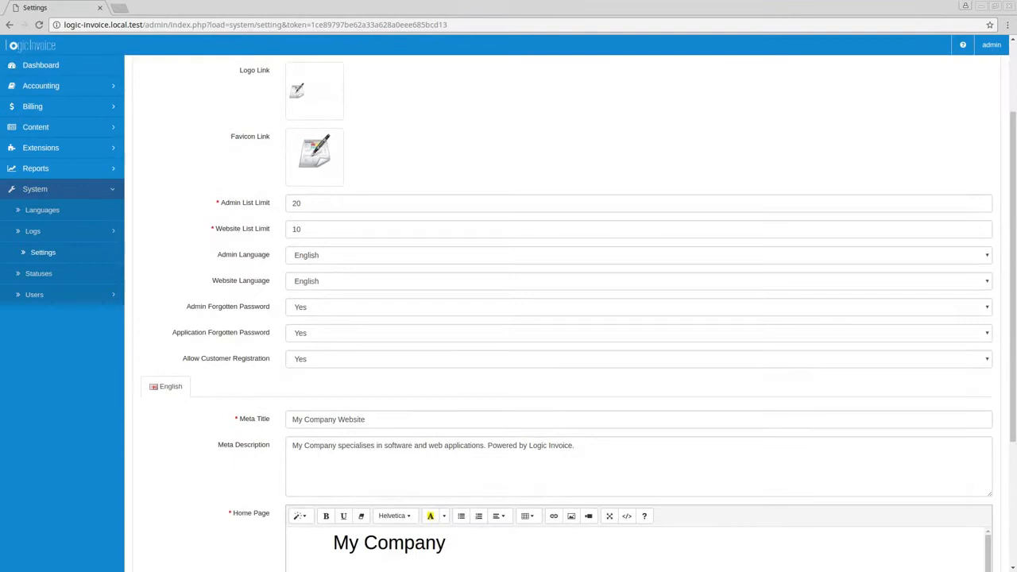
scroll("down", 3)
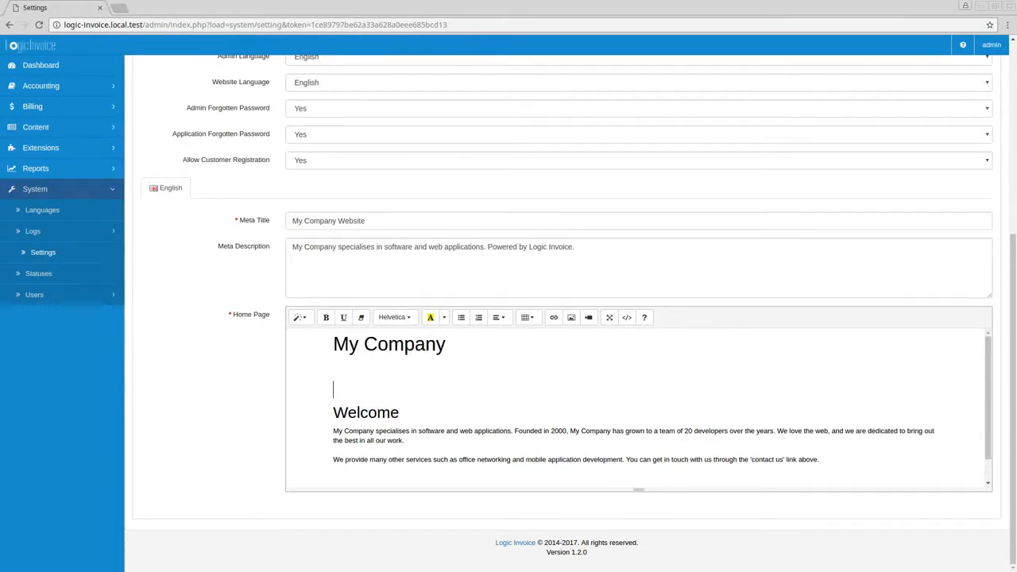
scroll("up", 3)
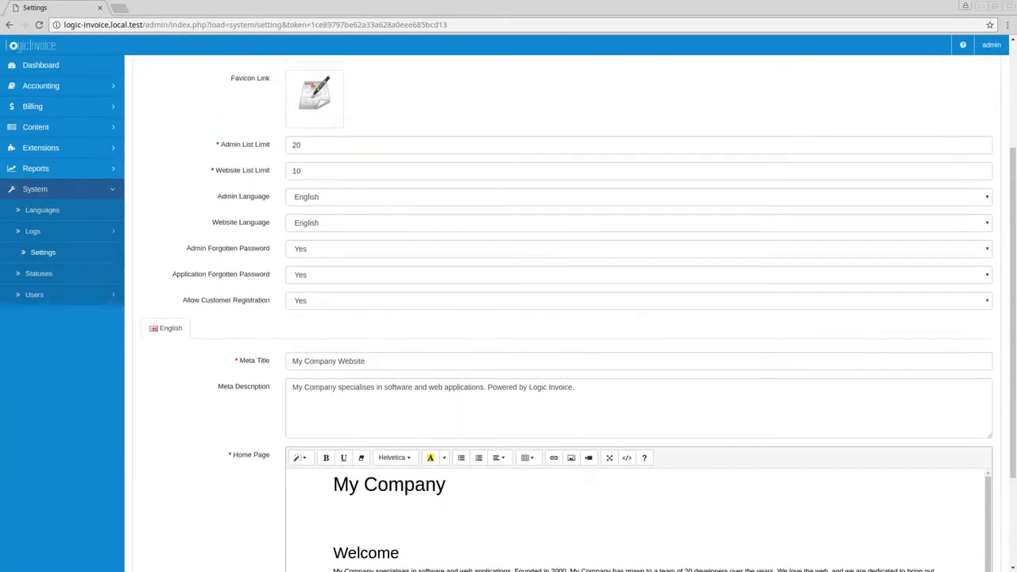
left_click(636, 361)
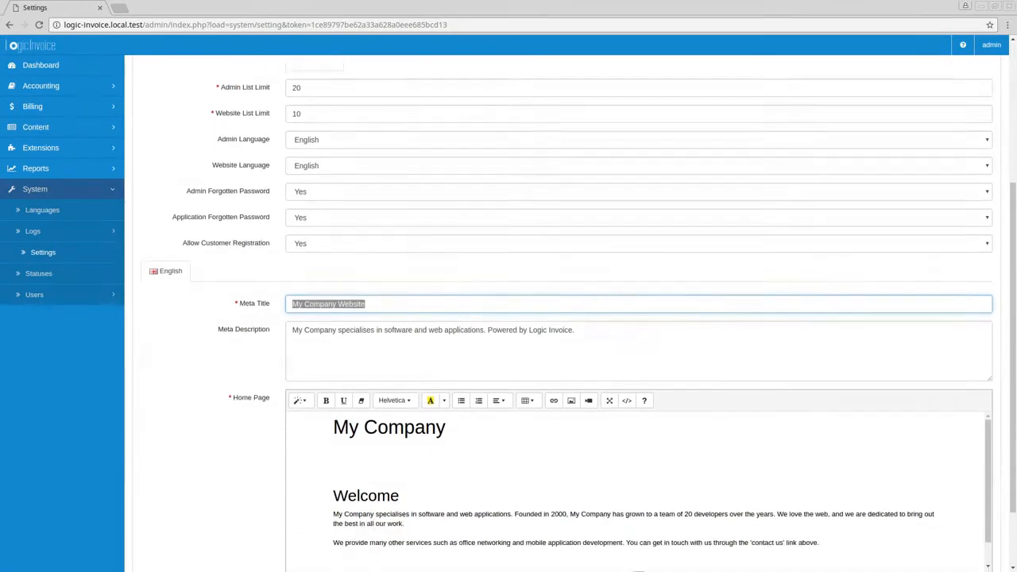
type("F")
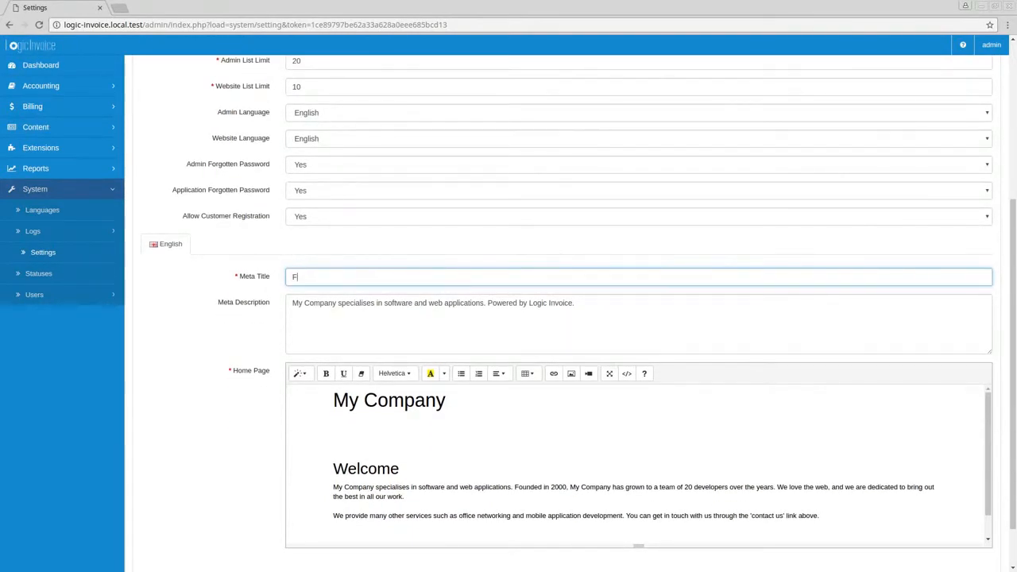
type("reelance")
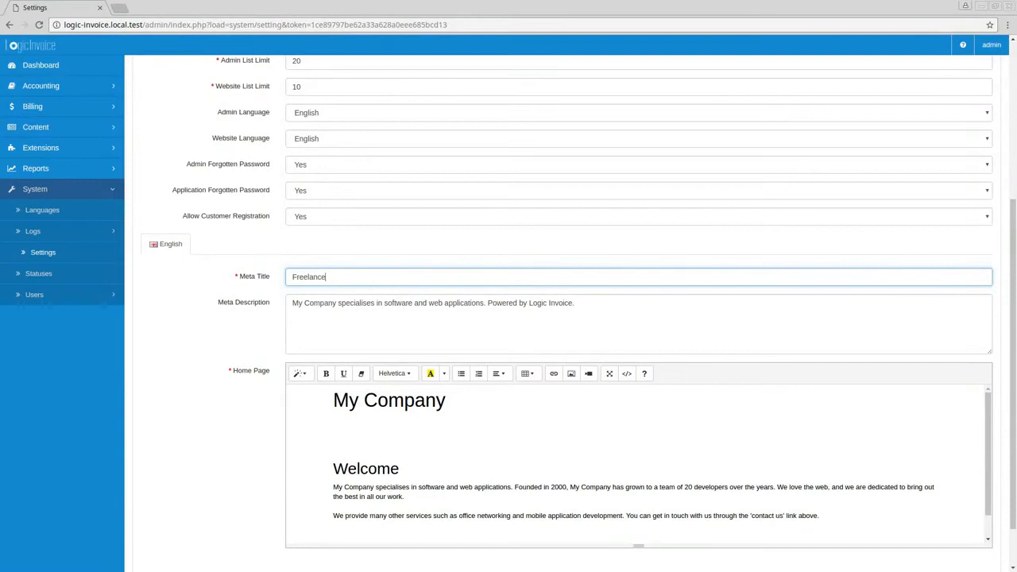
type("TEK")
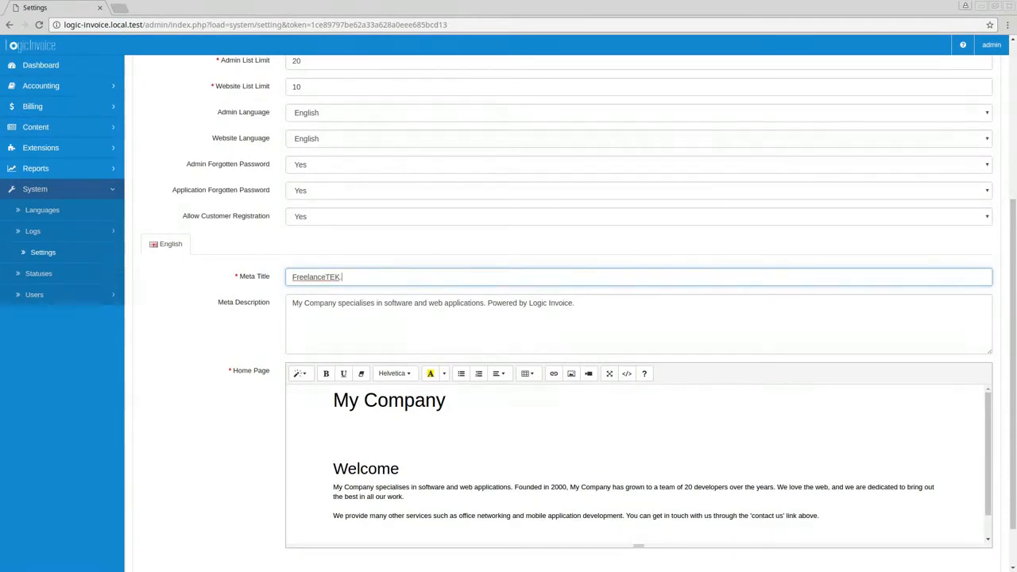
type(".com")
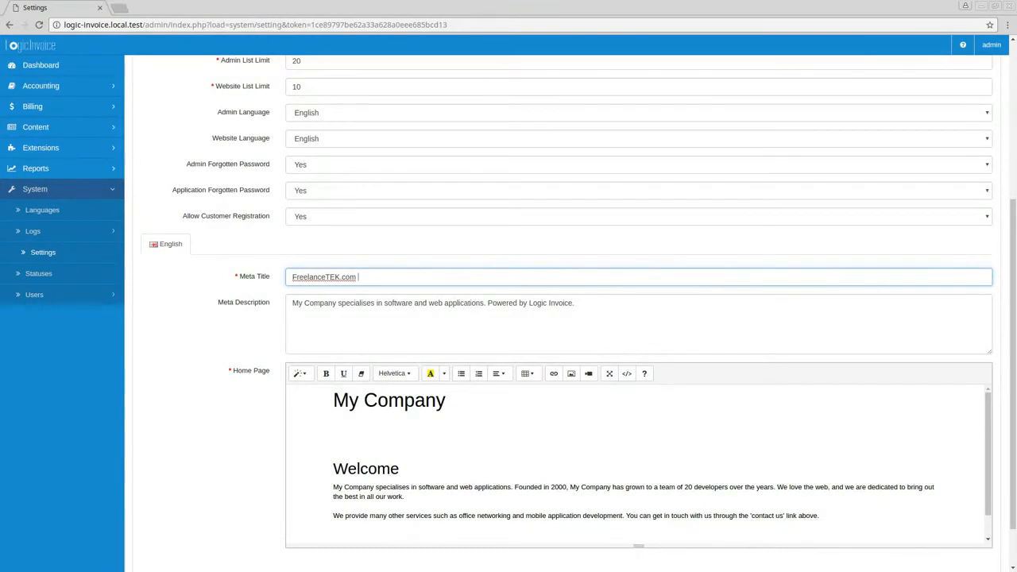
type("Tutor")
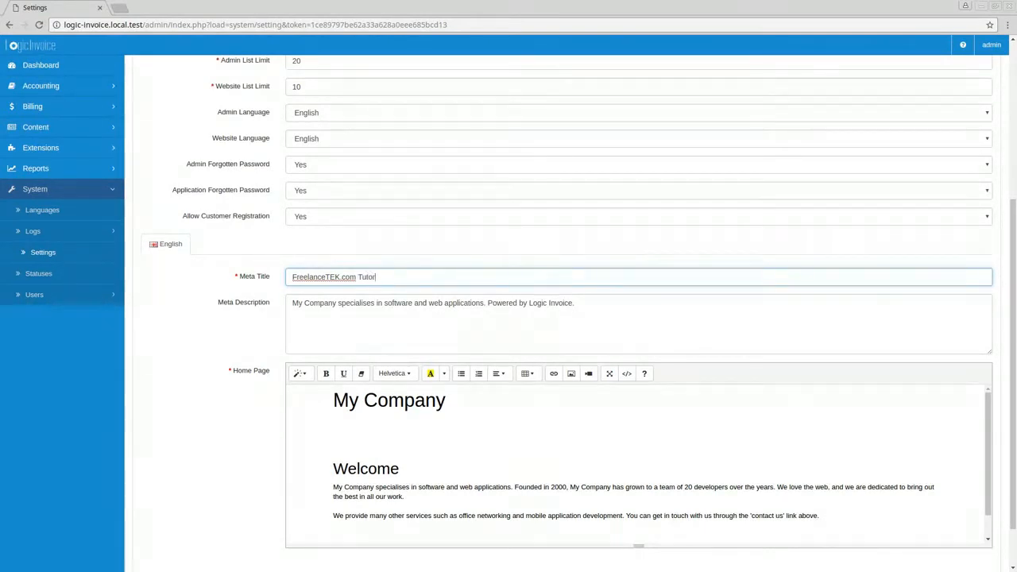
type("ial")
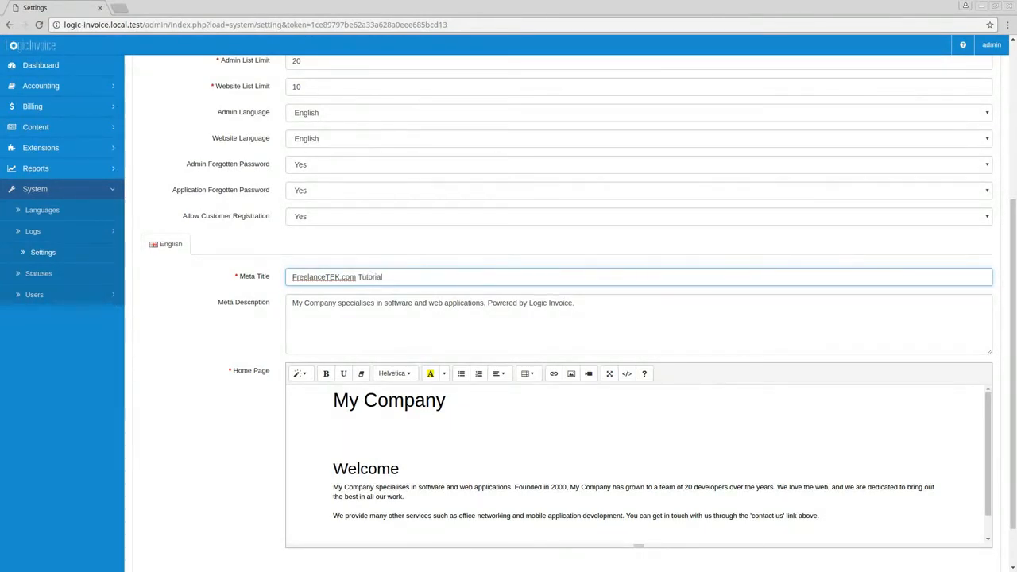
type("Logic Invice")
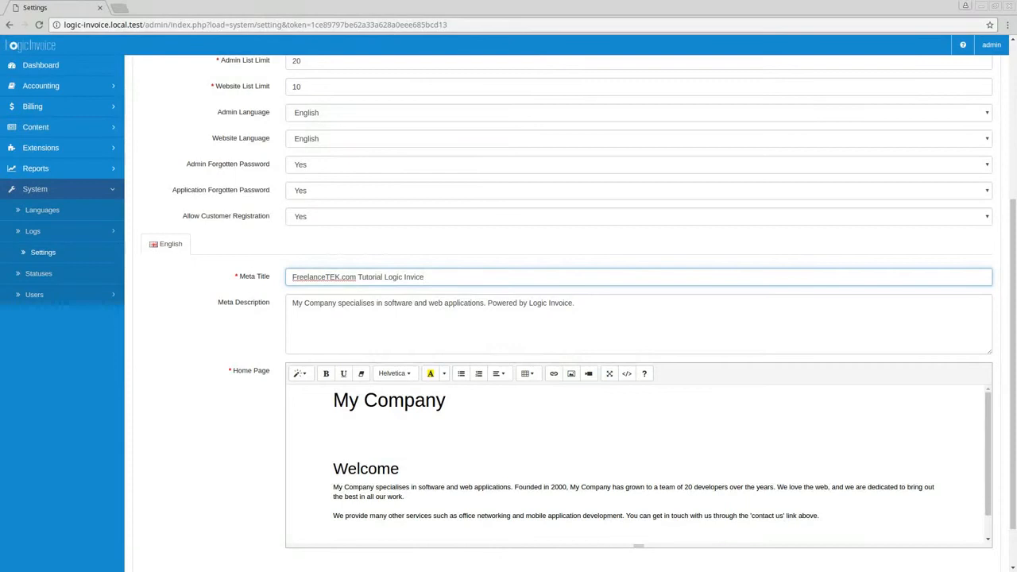
key("BackSpace")
type("o")
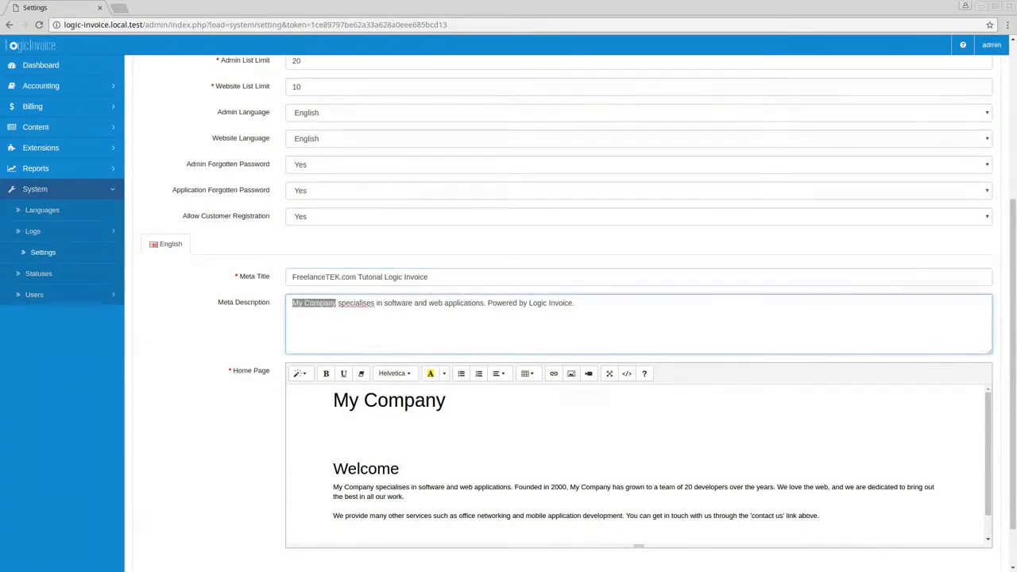
Paste 'FreelanceTEK.com Tutorial Logic Invoice' over My Company in the meta description and home page heading and paragraph.
type("FreelanceTEK.com Tutorial Logic Invoice")
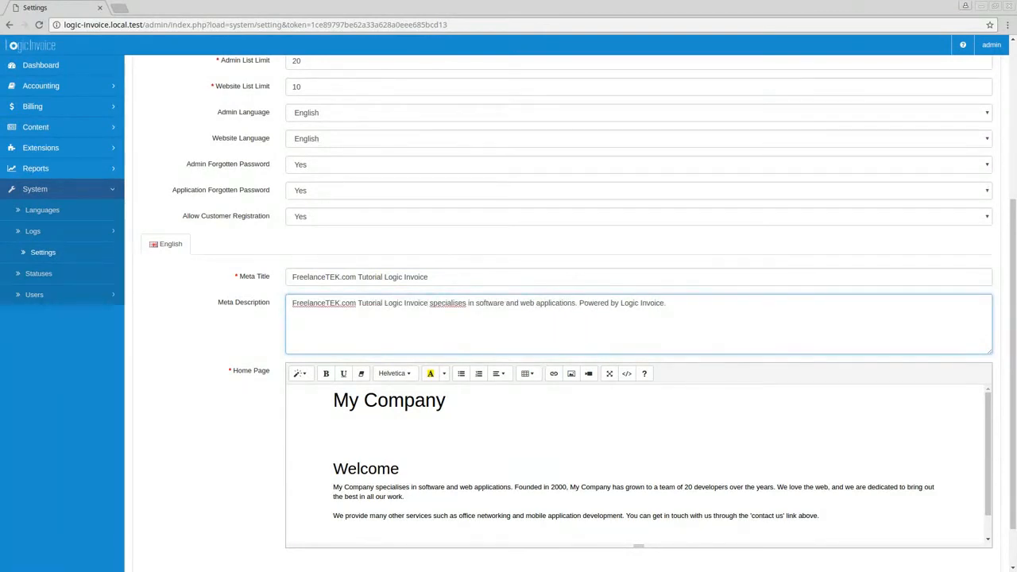
left_click(334, 401)
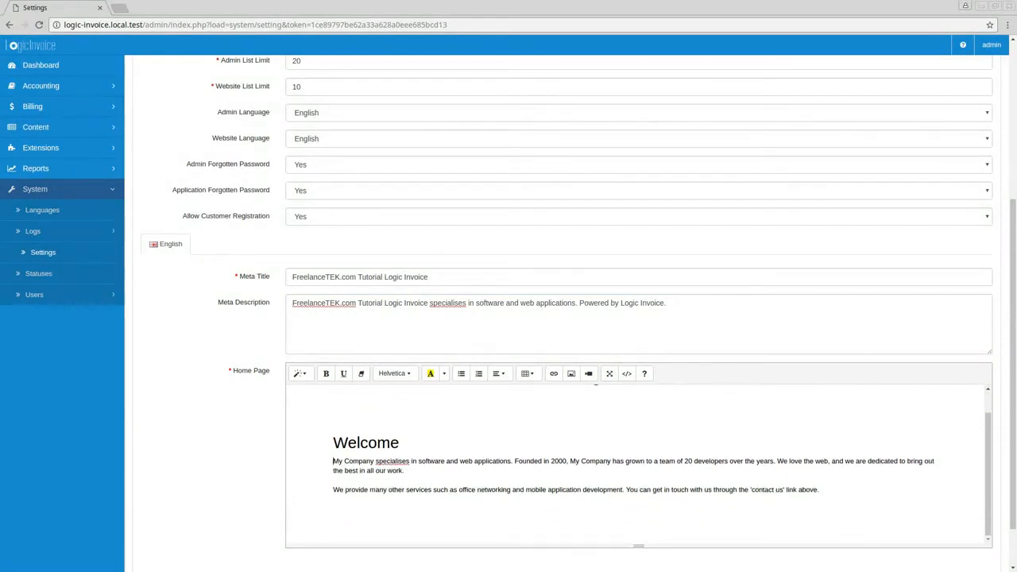
double_click(353, 461)
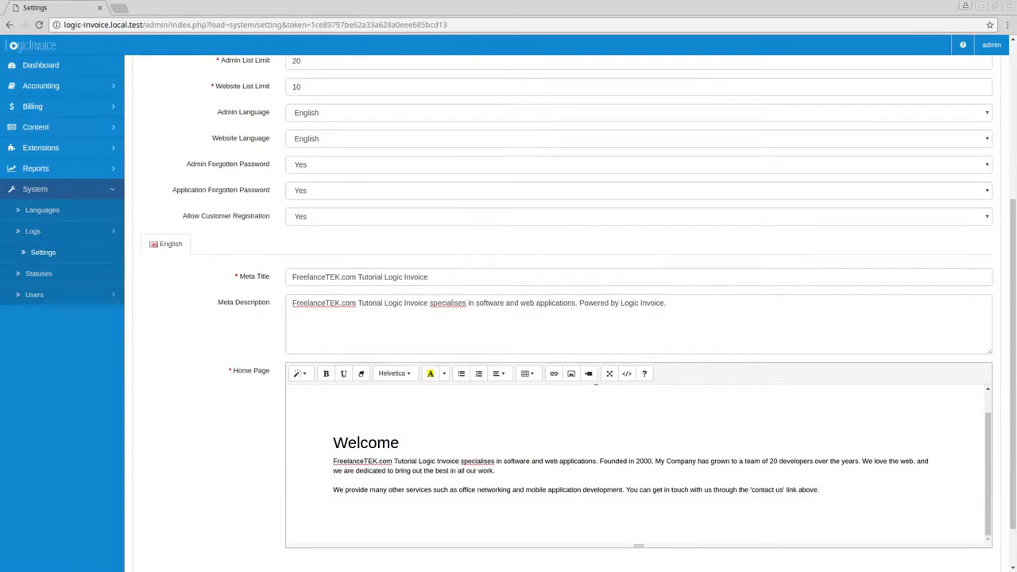
scroll("down", 3)
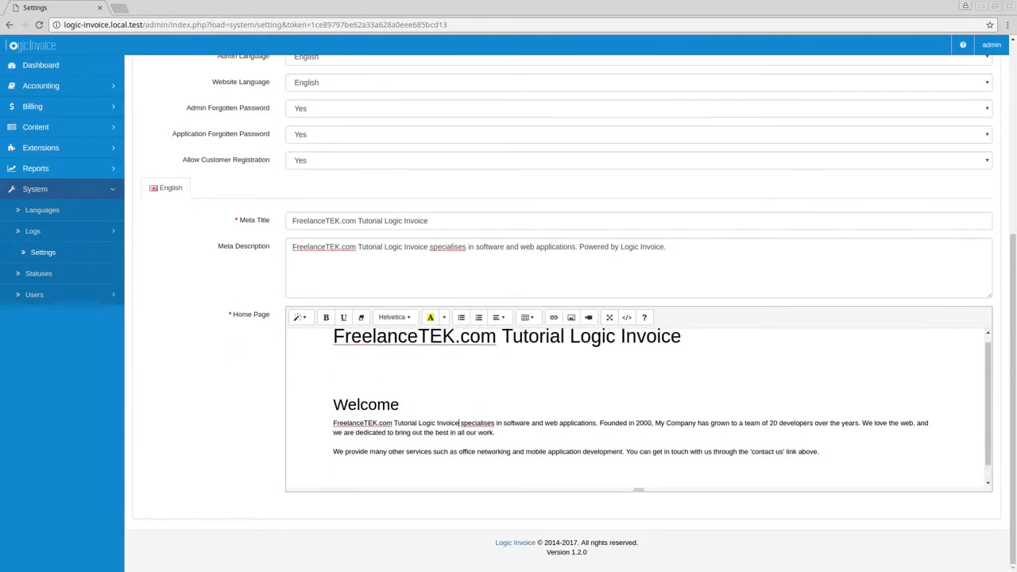
scroll("up", 3)
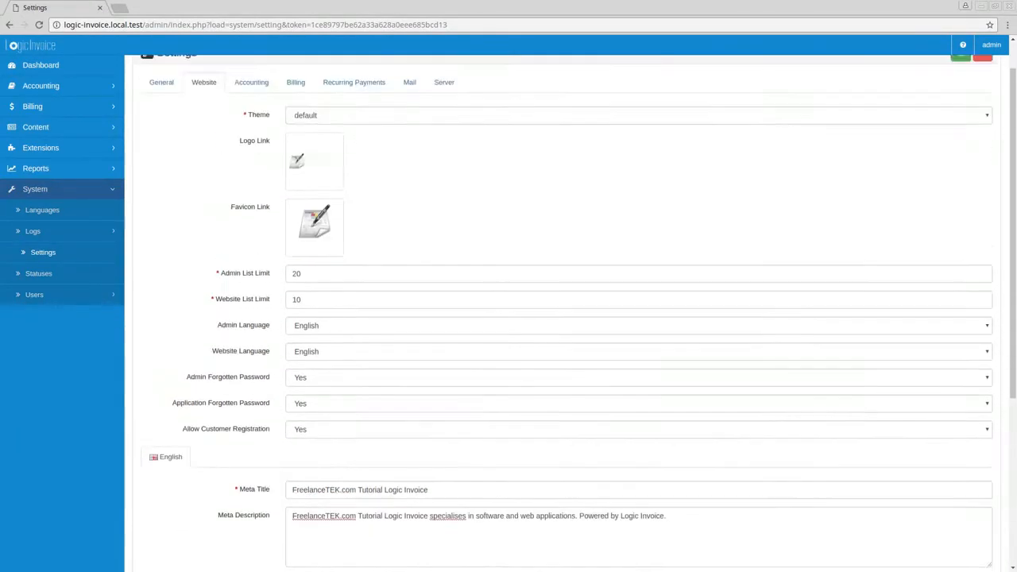
scroll("up", 3)
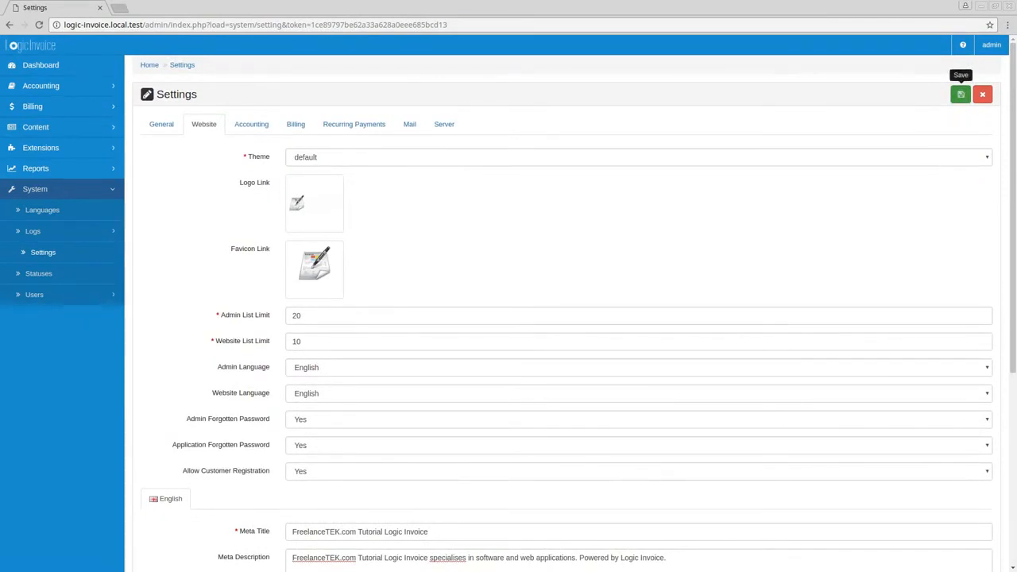
Save the website settings, then set the General store Name and Registered Name to the FreelanceTEK.com brand and save.
left_click(960, 94)
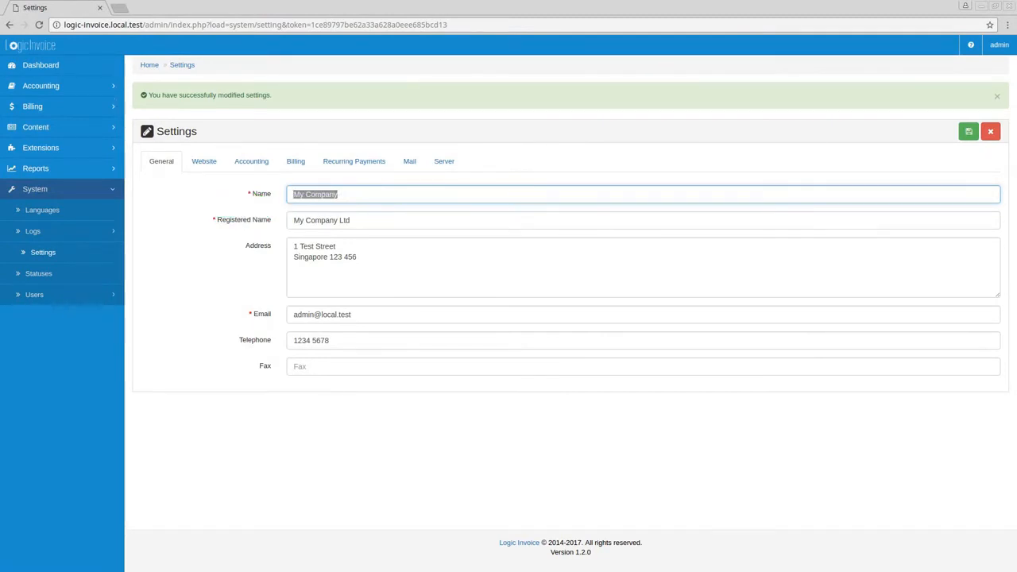
type("FreelanceTEK.com Tutorial Logic Invoice")
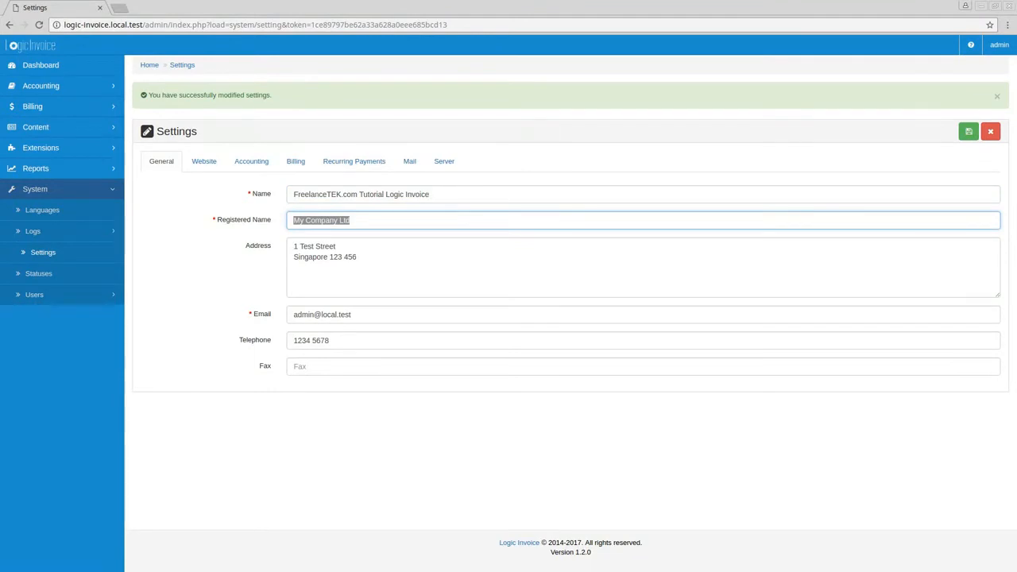
type("FreelanceTEK.com Tutorial Logic Invoice")
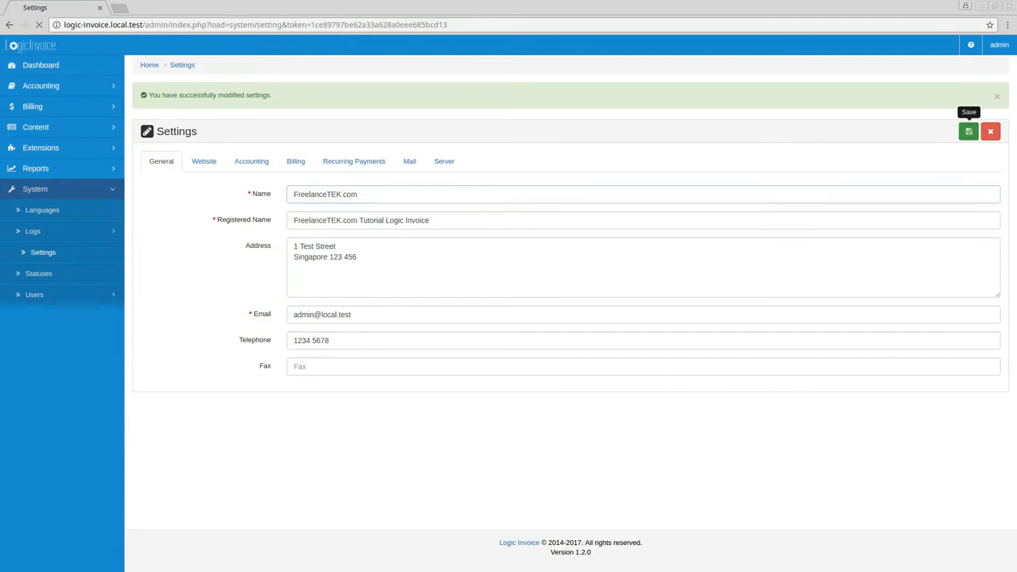
left_click(970, 130)
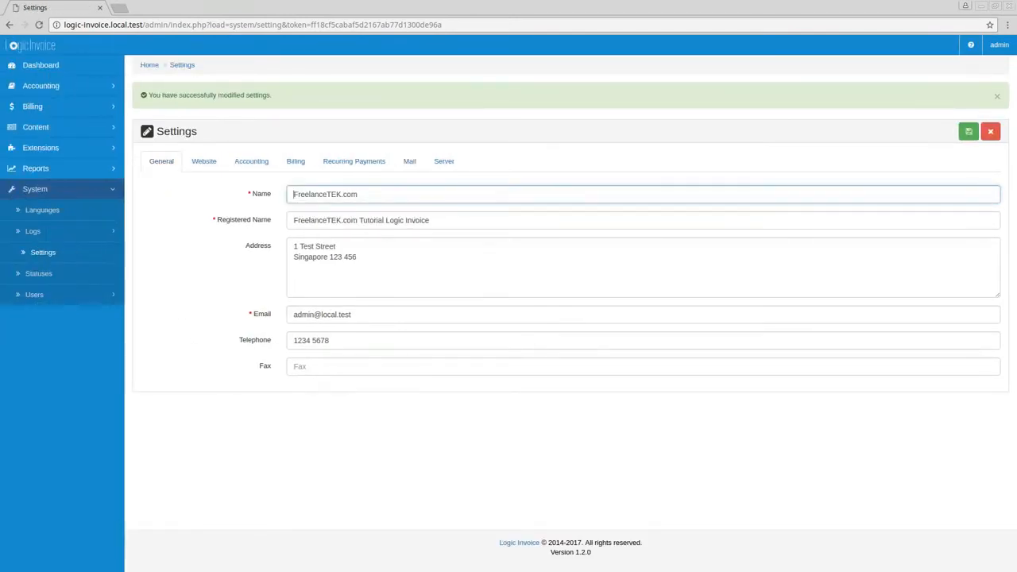
View the public website from the admin account menu and highlight the FreelanceTEK.com Tutorial heading.
left_click(998, 45)
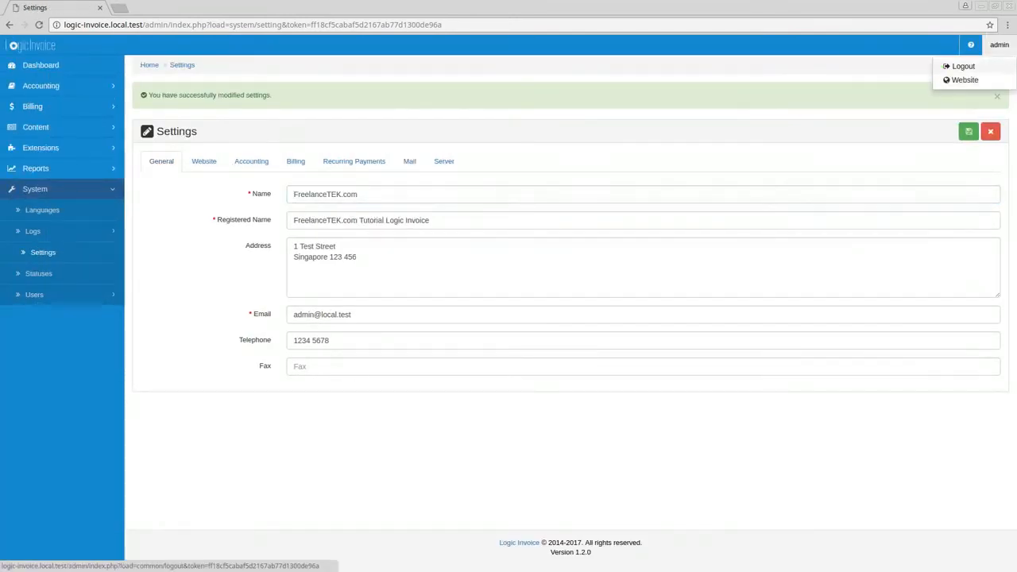
left_click(965, 79)
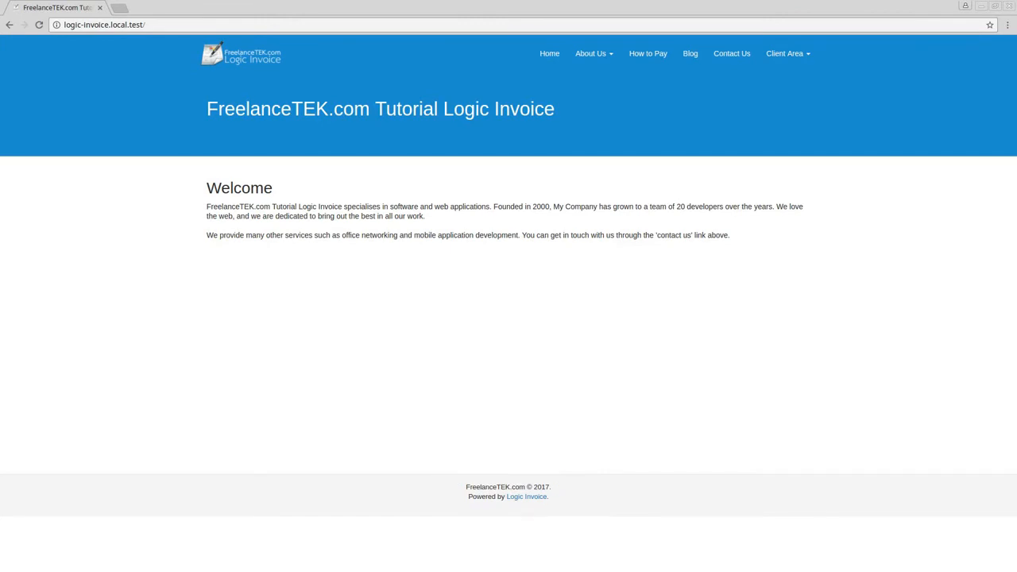
left_click_drag(215, 206, 803, 210)
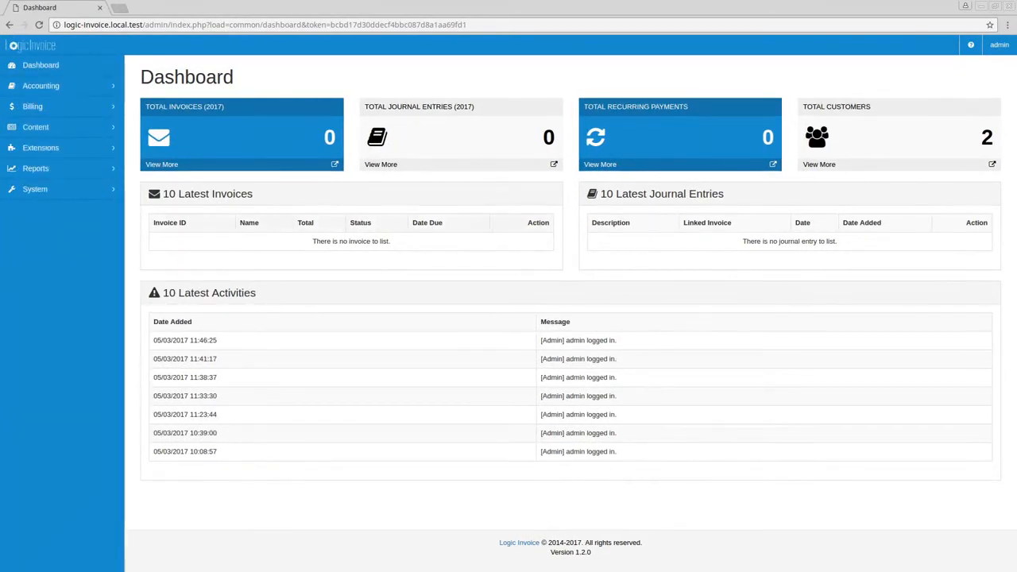
Return to the admin dashboard via the admin user dropdown, still showing the original logo.
left_click(998, 44)
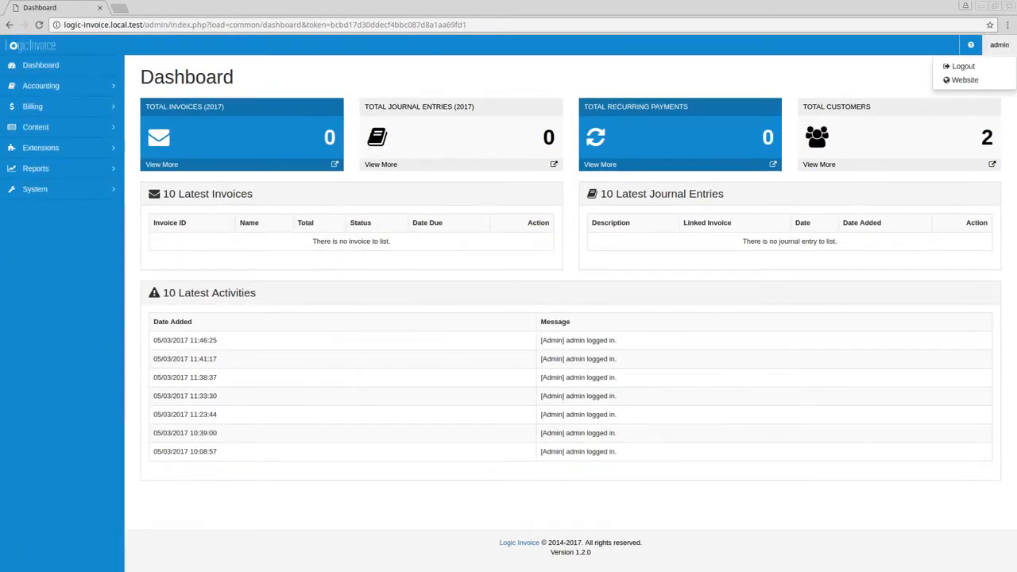
left_click(963, 67)
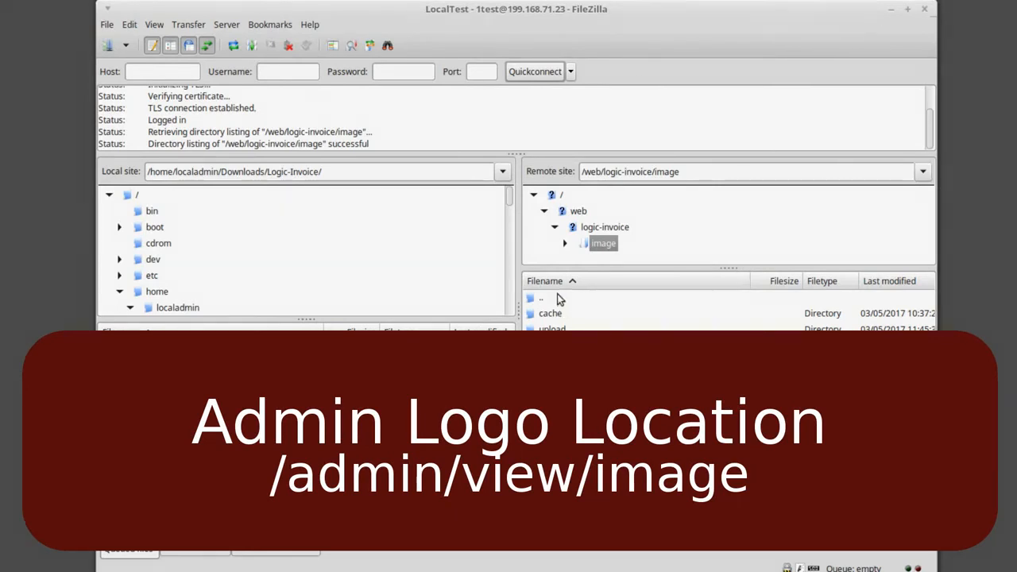
Browse the remote site to /web/logic-invoice/admin/view/image listing flags, icon.png and logo.png.
left_click(604, 226)
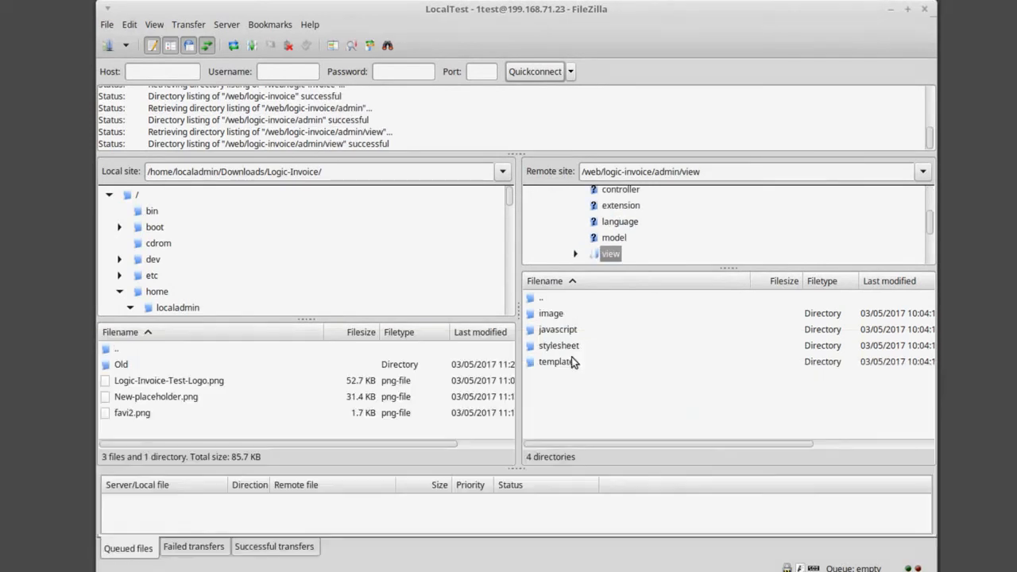
double_click(550, 313)
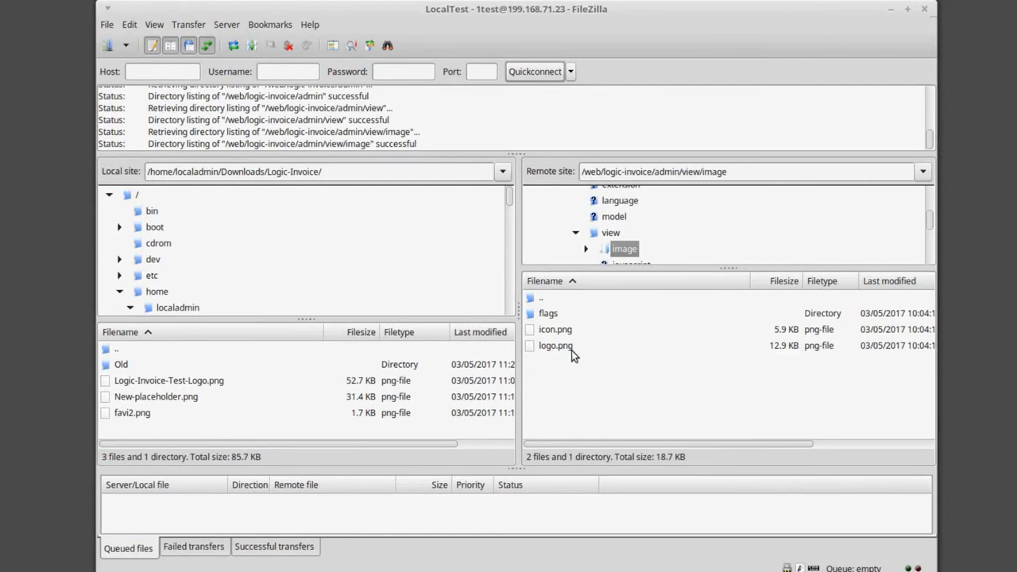
mouse_move(563, 343)
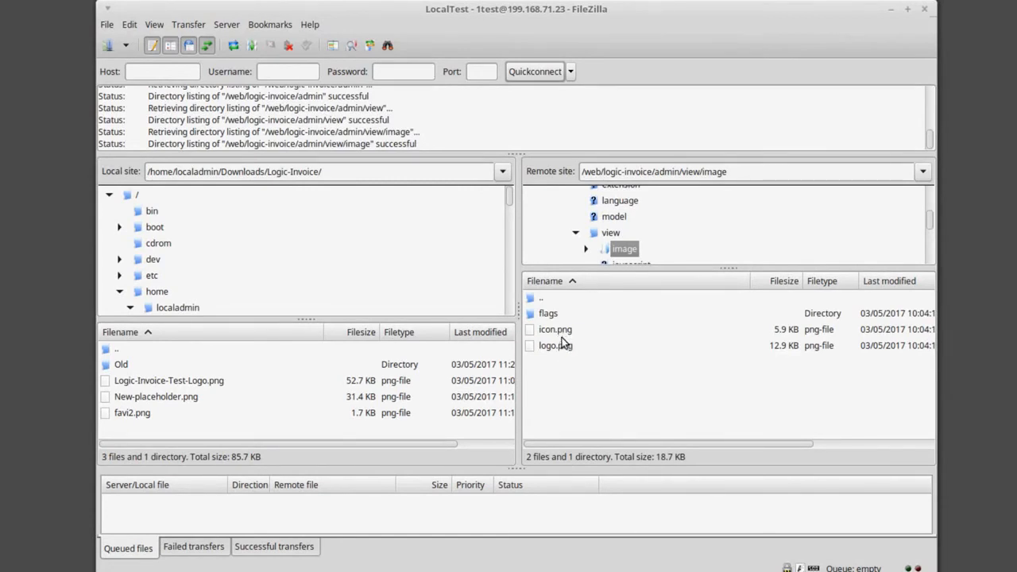
mouse_move(553, 318)
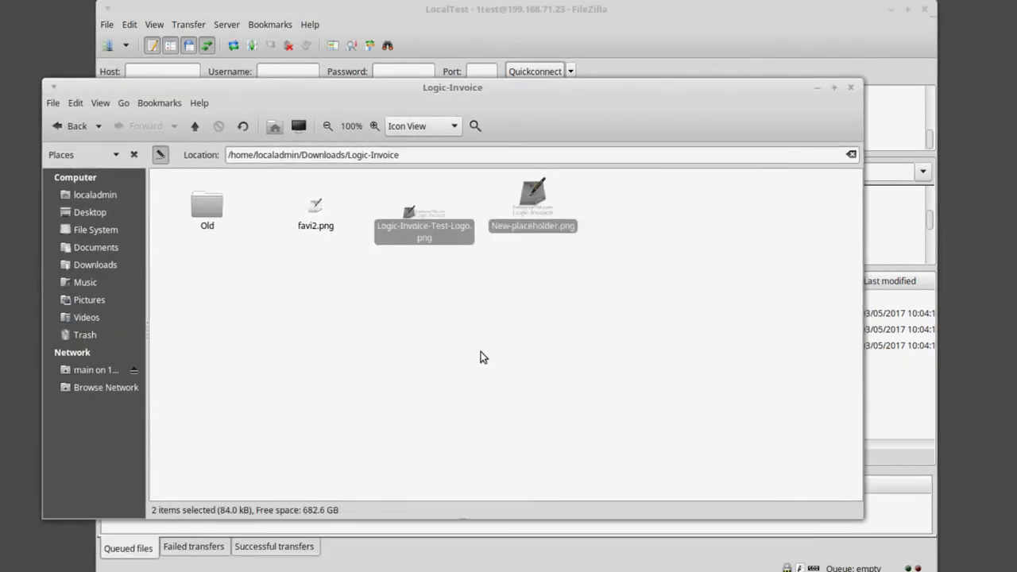
Paste copies of the test logo and placeholder images into the Logic-Invoice folder.
right_click(480, 358)
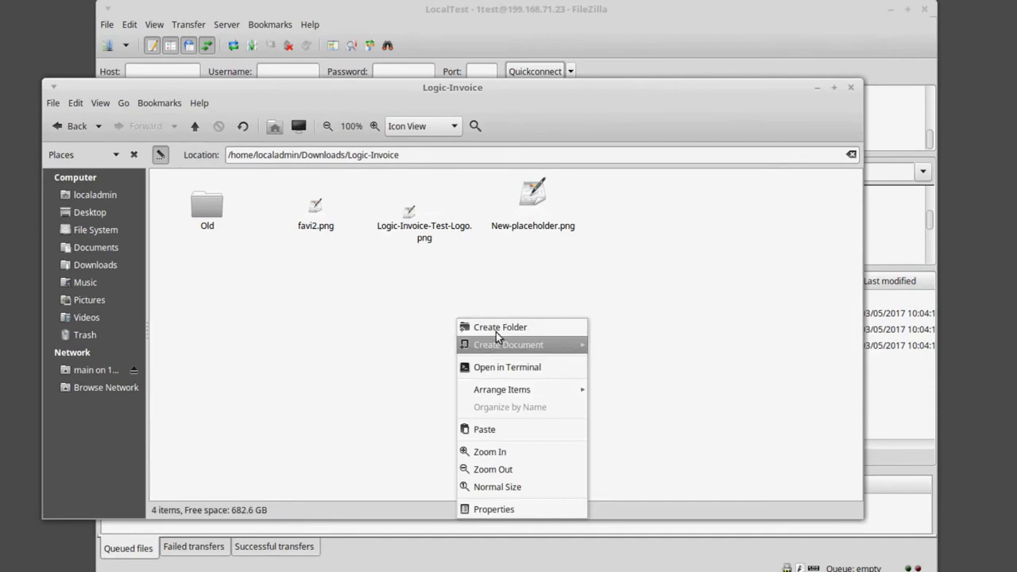
left_click(484, 429)
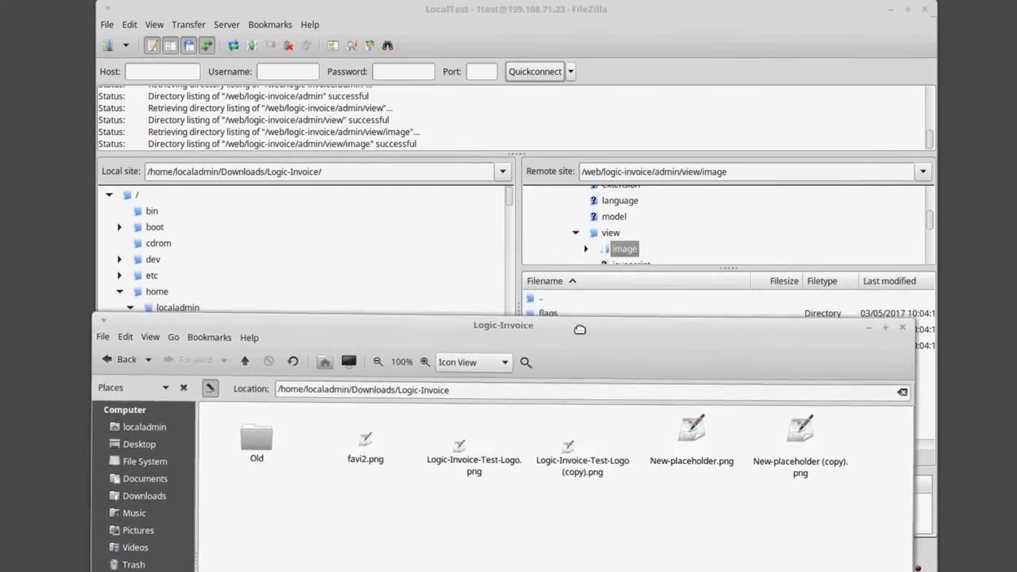
left_click_drag(502, 325, 464, 64)
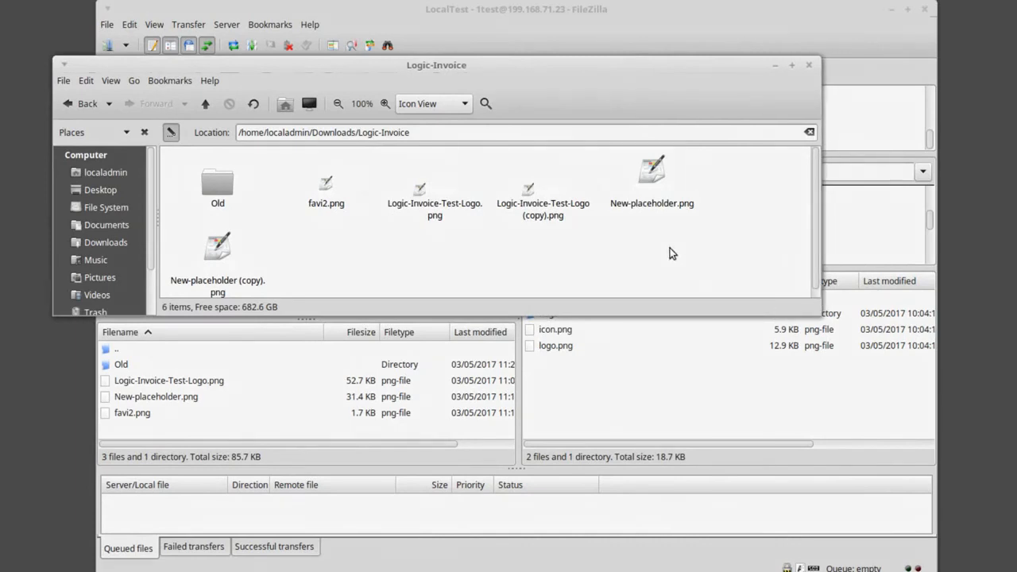
Rename the copied images to logo.png and icon.png.
left_click(544, 191)
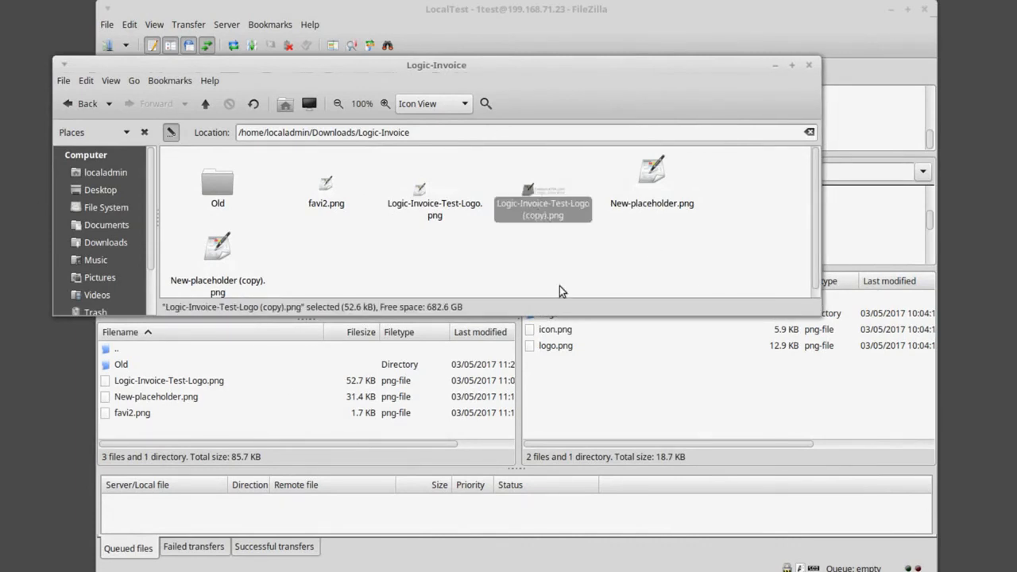
mouse_move(543, 216)
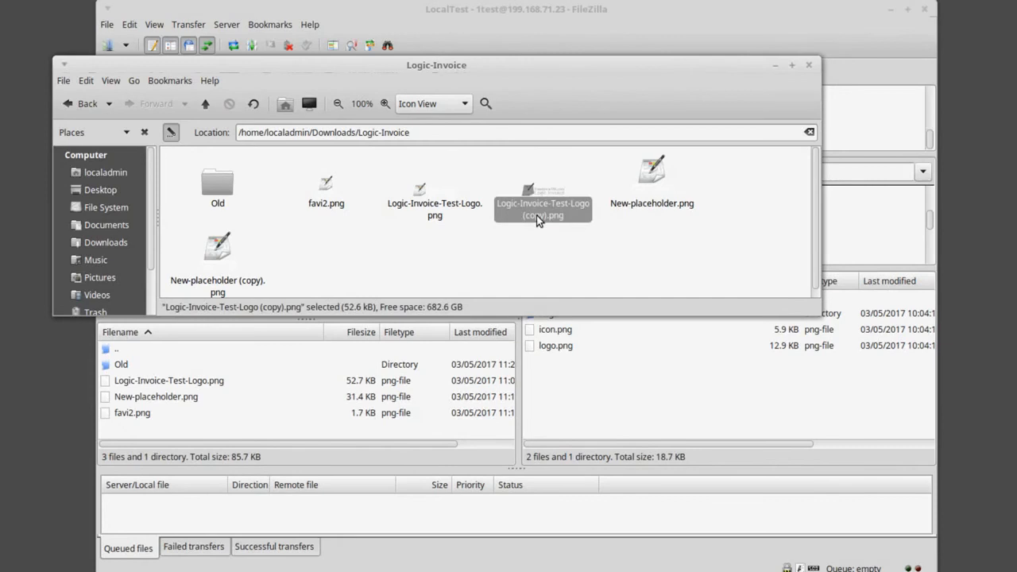
right_click(544, 210)
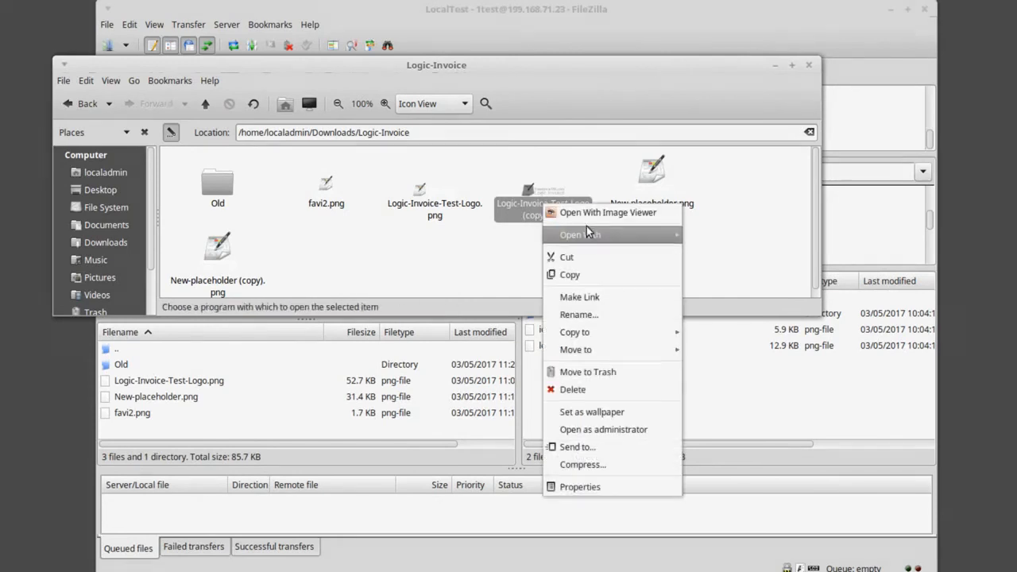
mouse_move(579, 315)
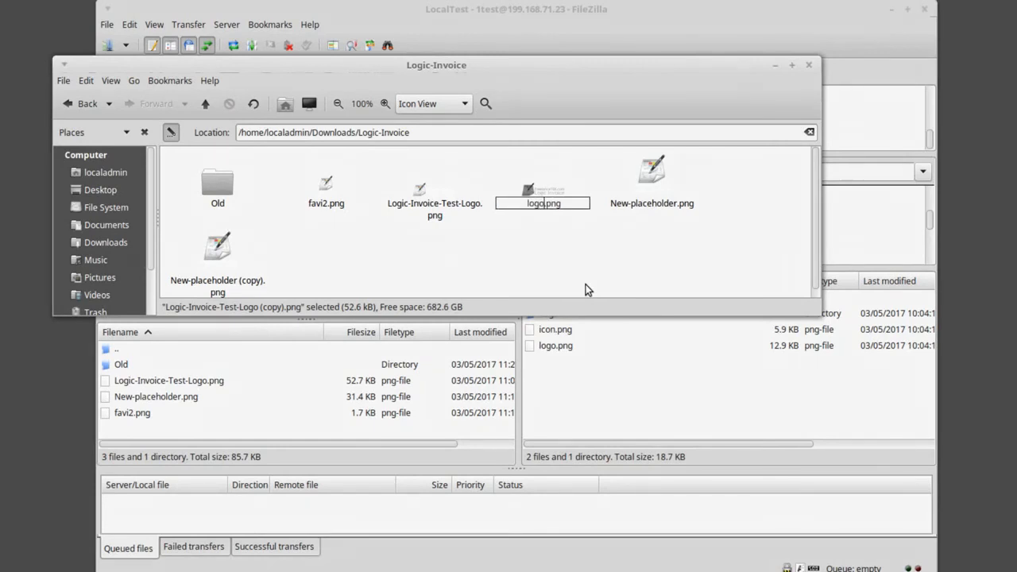
left_click(543, 204)
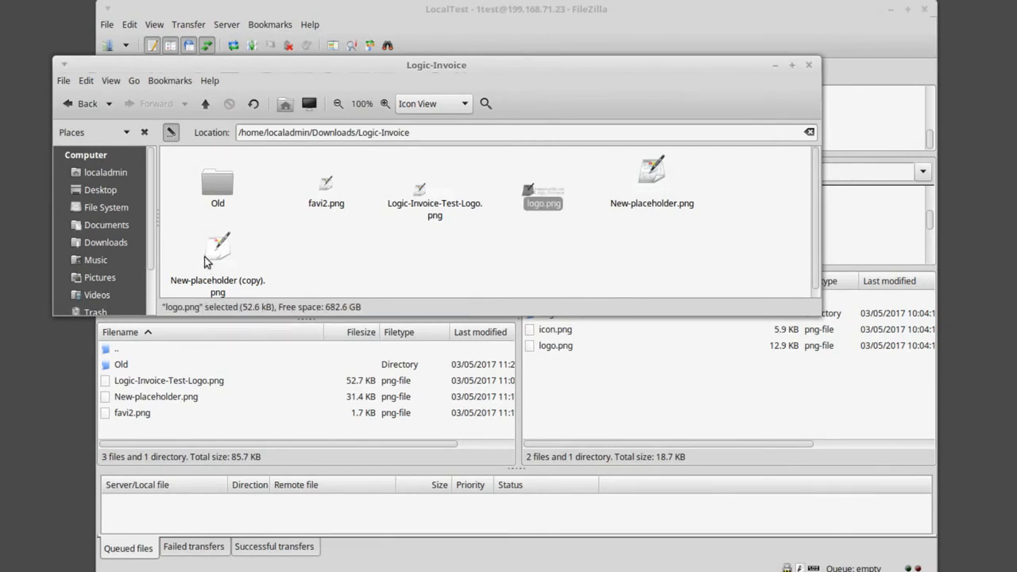
right_click(216, 251)
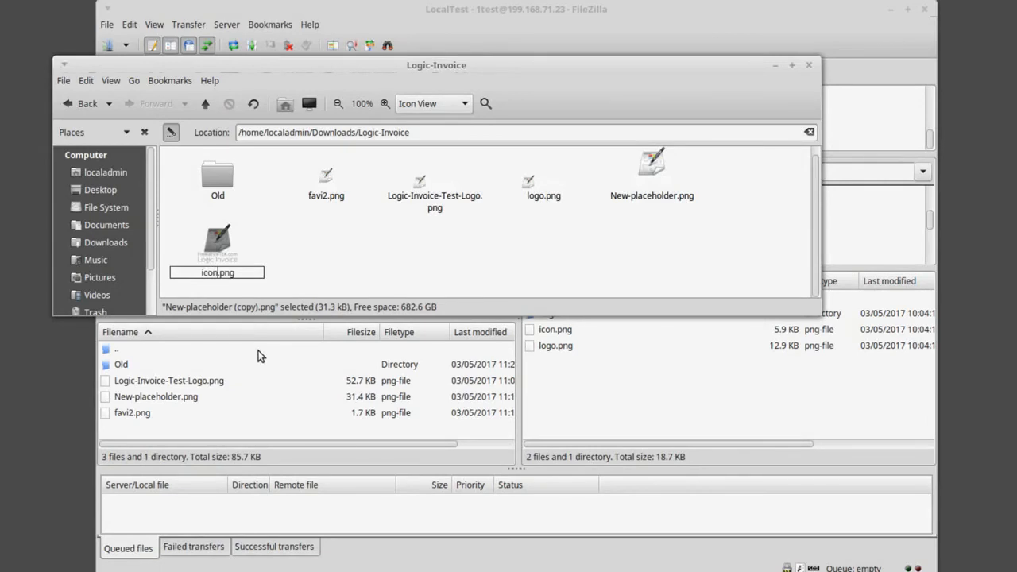
key("Return")
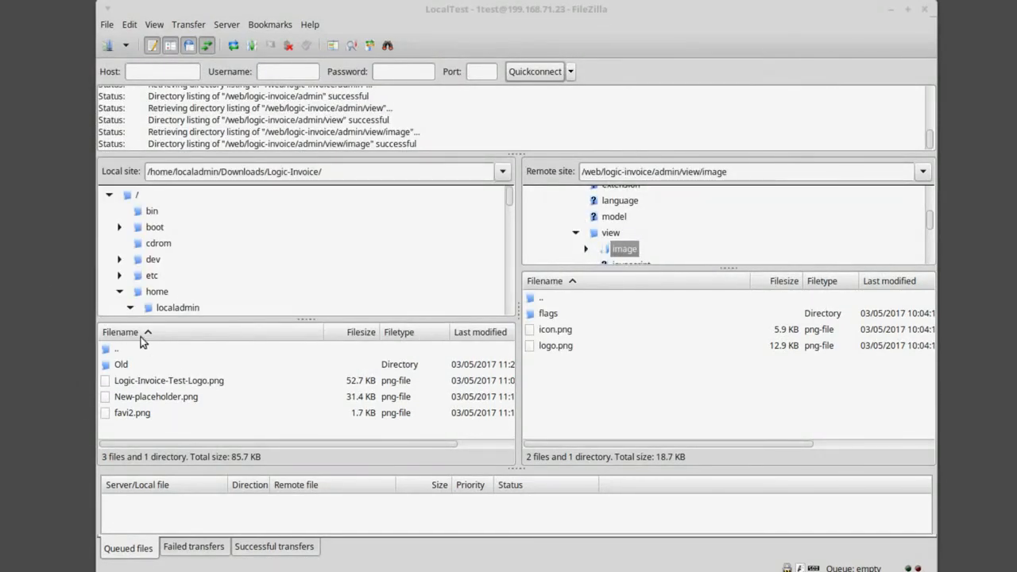
Refresh the local pane so logo.png and icon.png can be uploaded over the remote admin images.
right_click(156, 397)
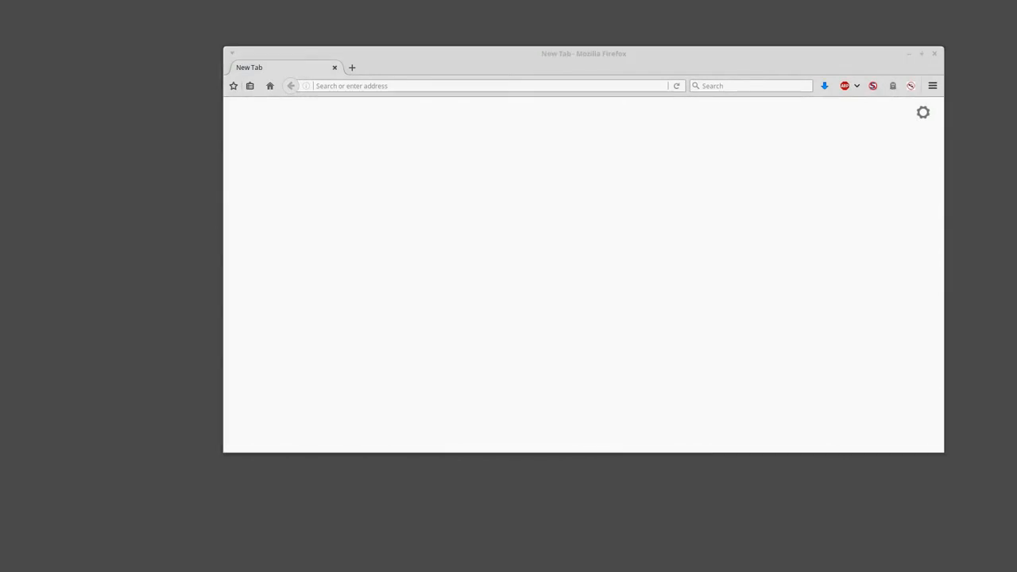
Sign in to the Logic Invoice administration area in Firefox as admin.
left_click(485, 86)
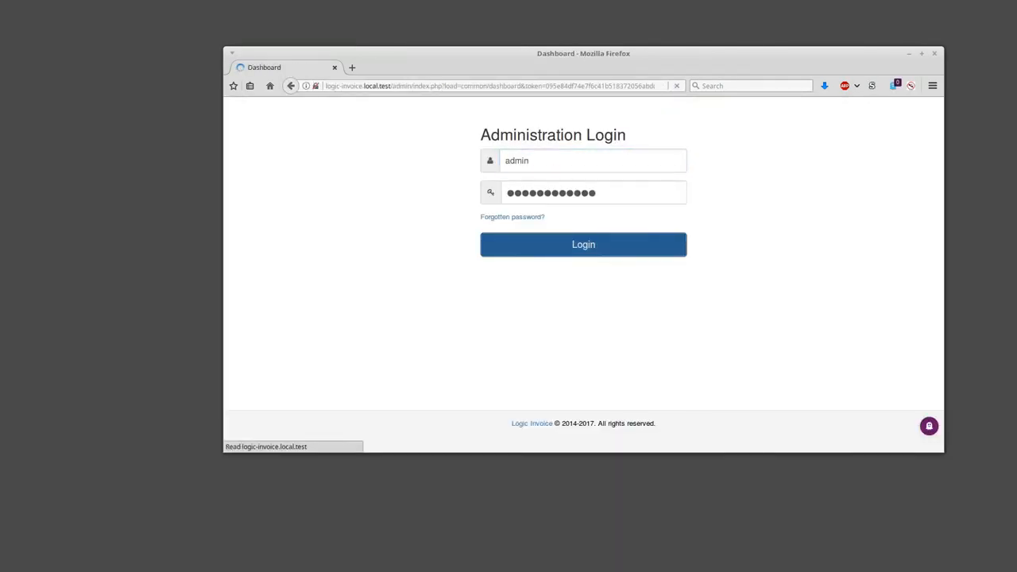
left_click(583, 245)
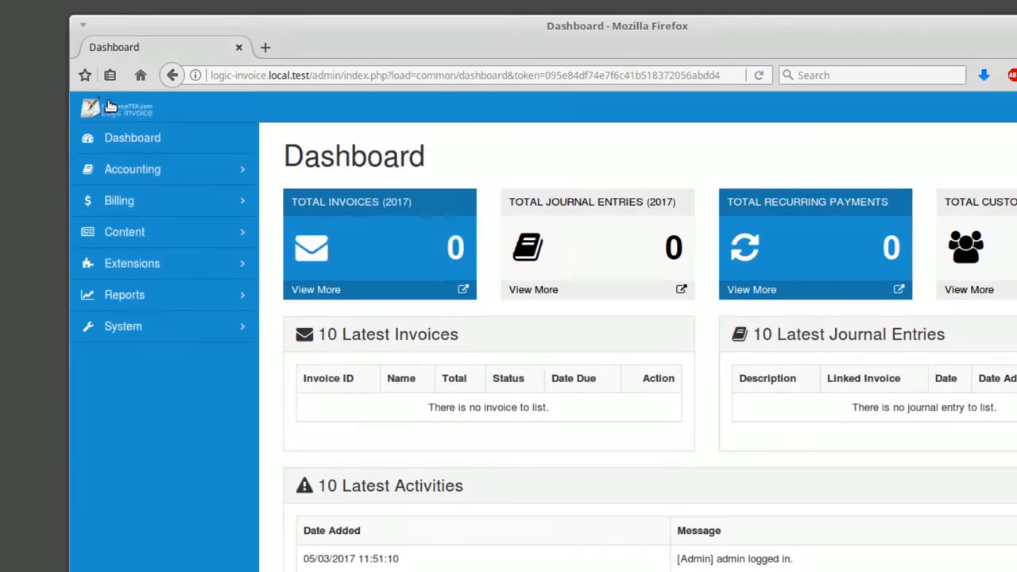
left_click(89, 108)
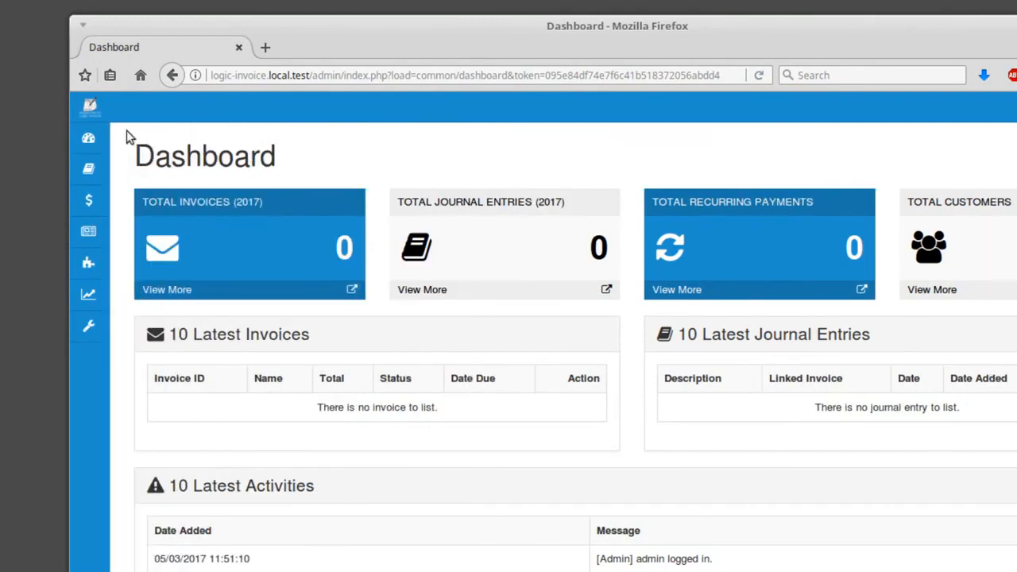
left_click(89, 108)
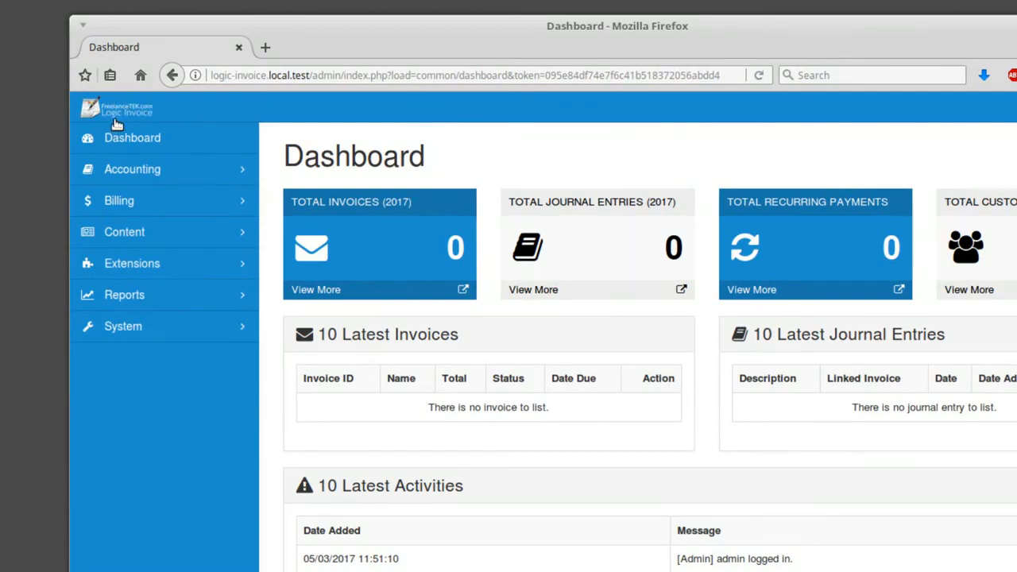
left_click(115, 108)
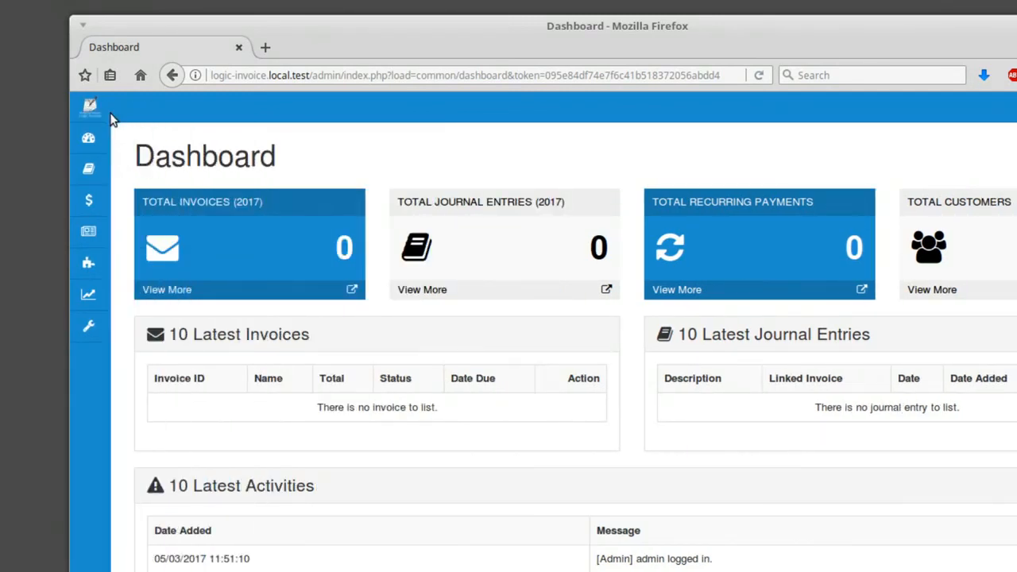
mouse_move(150, 120)
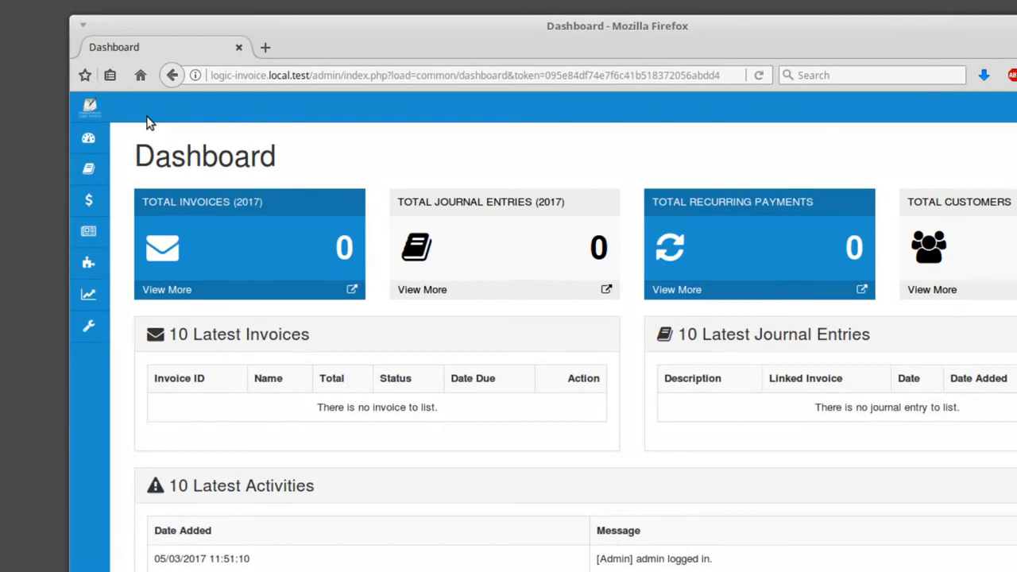
mouse_move(115, 111)
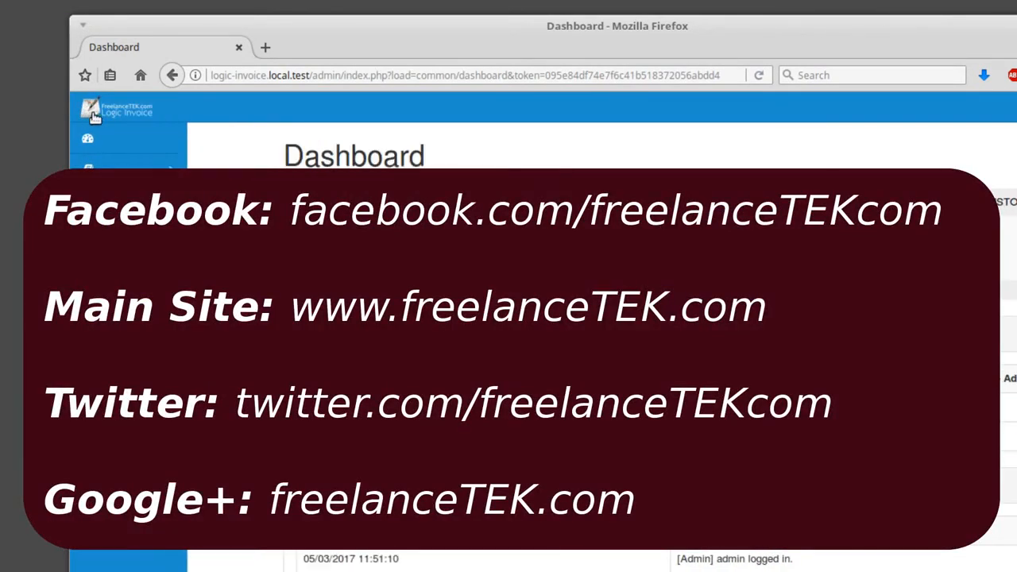
left_click(95, 115)
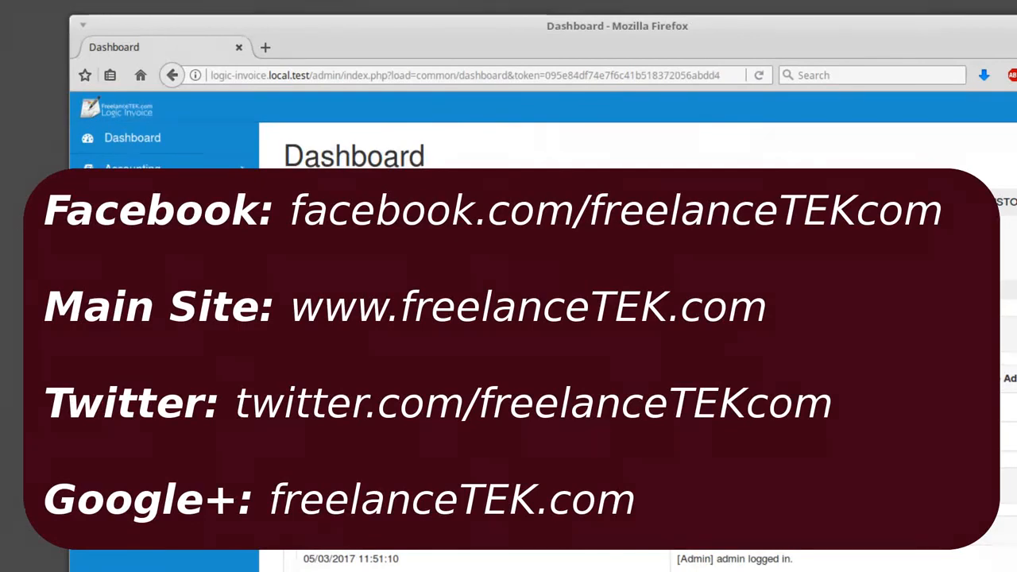